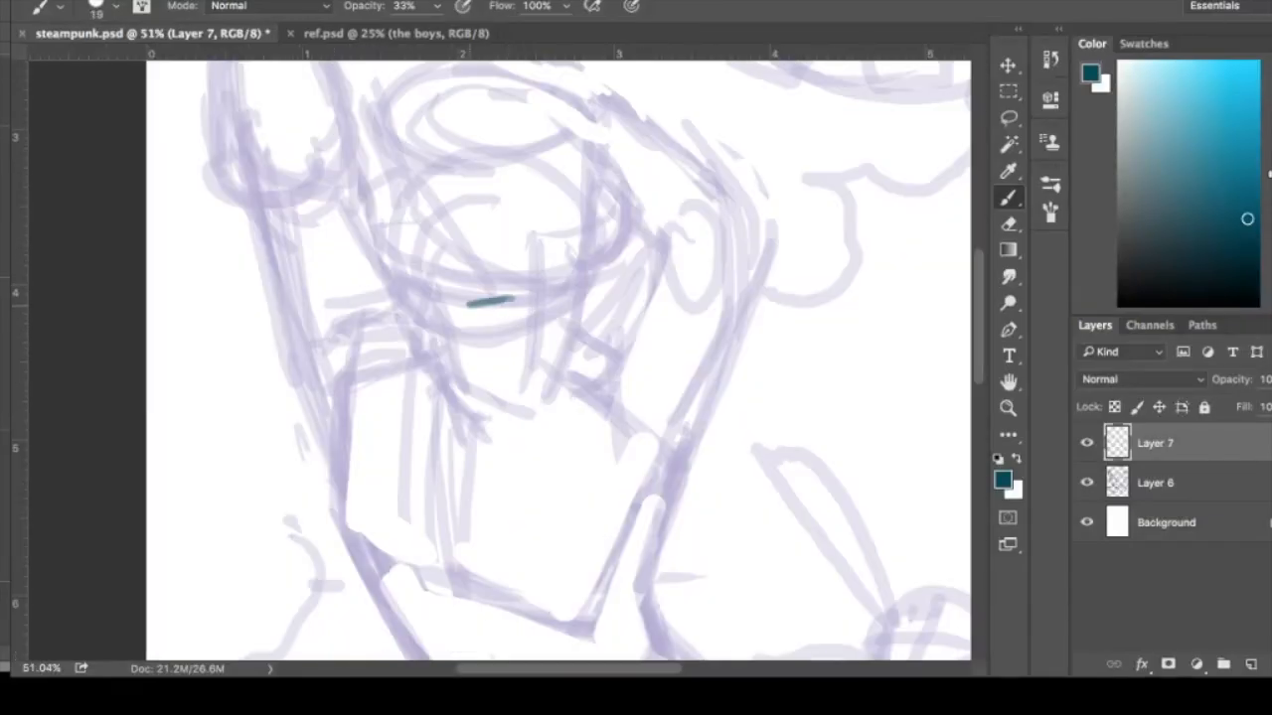
# Step: Draw the boy's top hat, jacket and raised arm in teal lines over the lavender sketch
pyautogui.moveTo(476, 308); pyautogui.dragTo(586, 268)
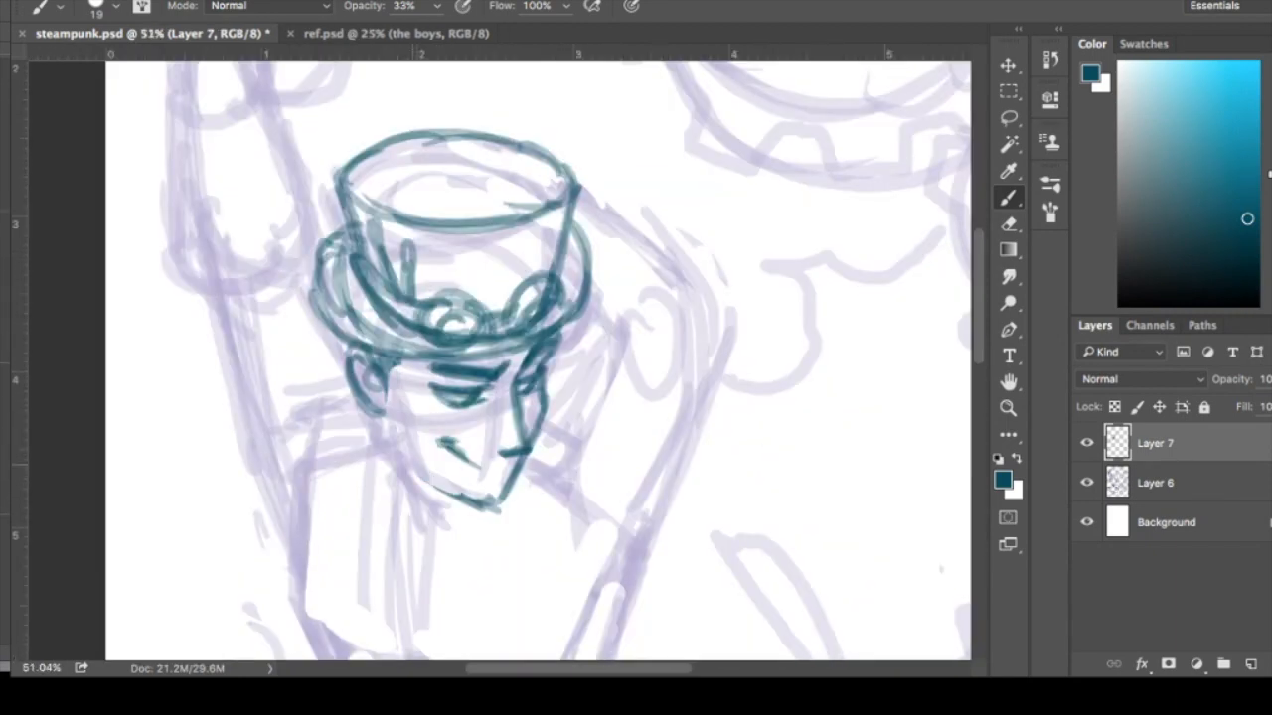
pyautogui.click(1007, 63)
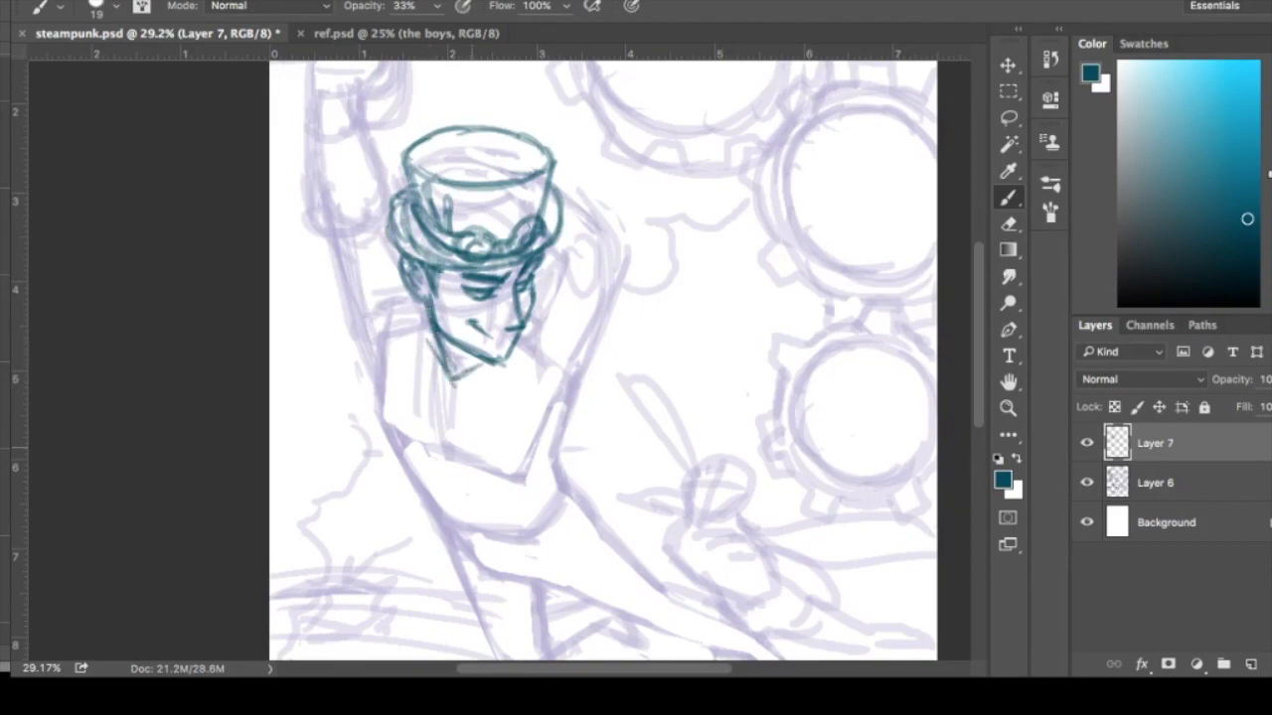
pyautogui.click(402, 32)
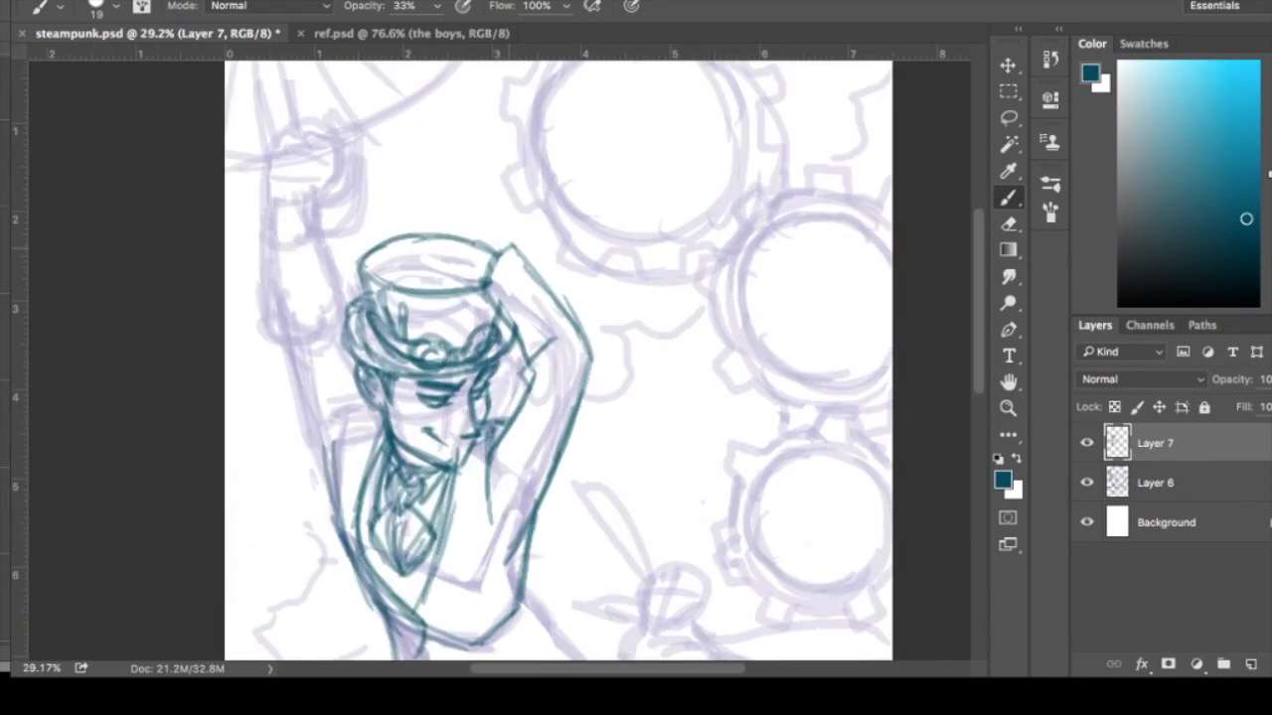
pyautogui.moveTo(417, 228); pyautogui.dragTo(497, 308)
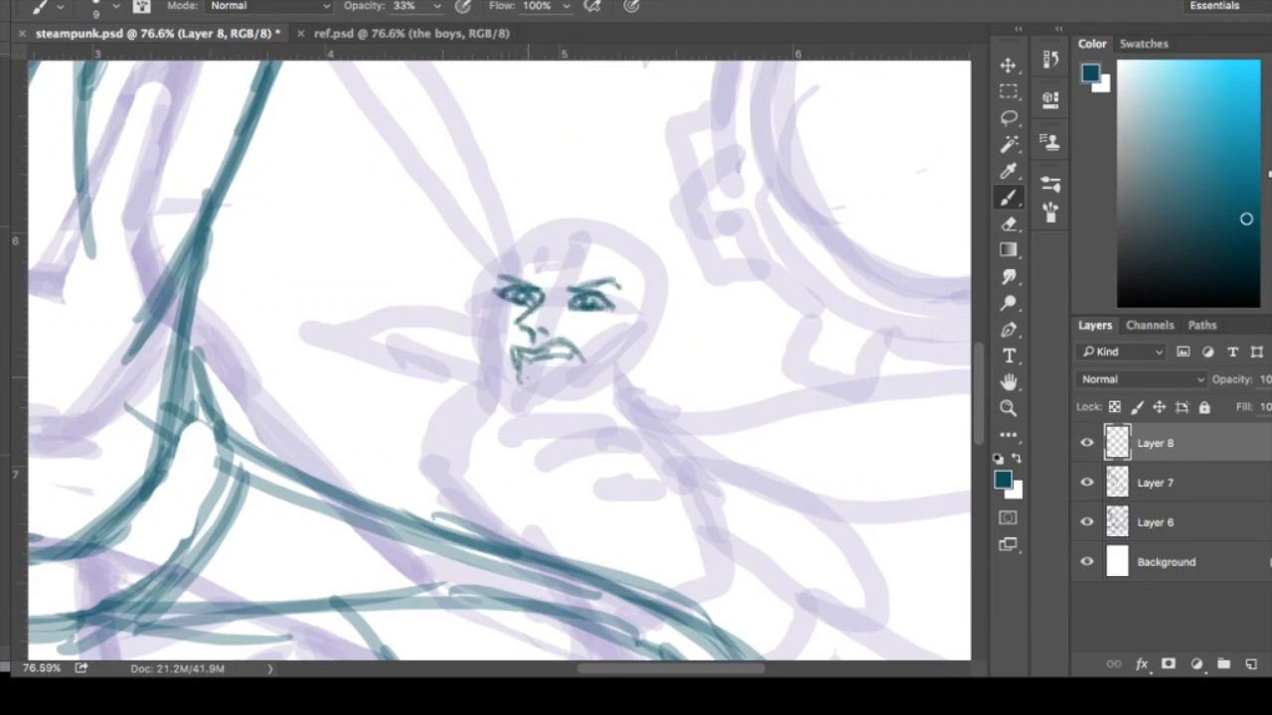
# Step: Sketch the fairy's face, goggles, shoulders, body and legs in teal beside the boy
pyautogui.moveTo(516, 357); pyautogui.dragTo(572, 368)
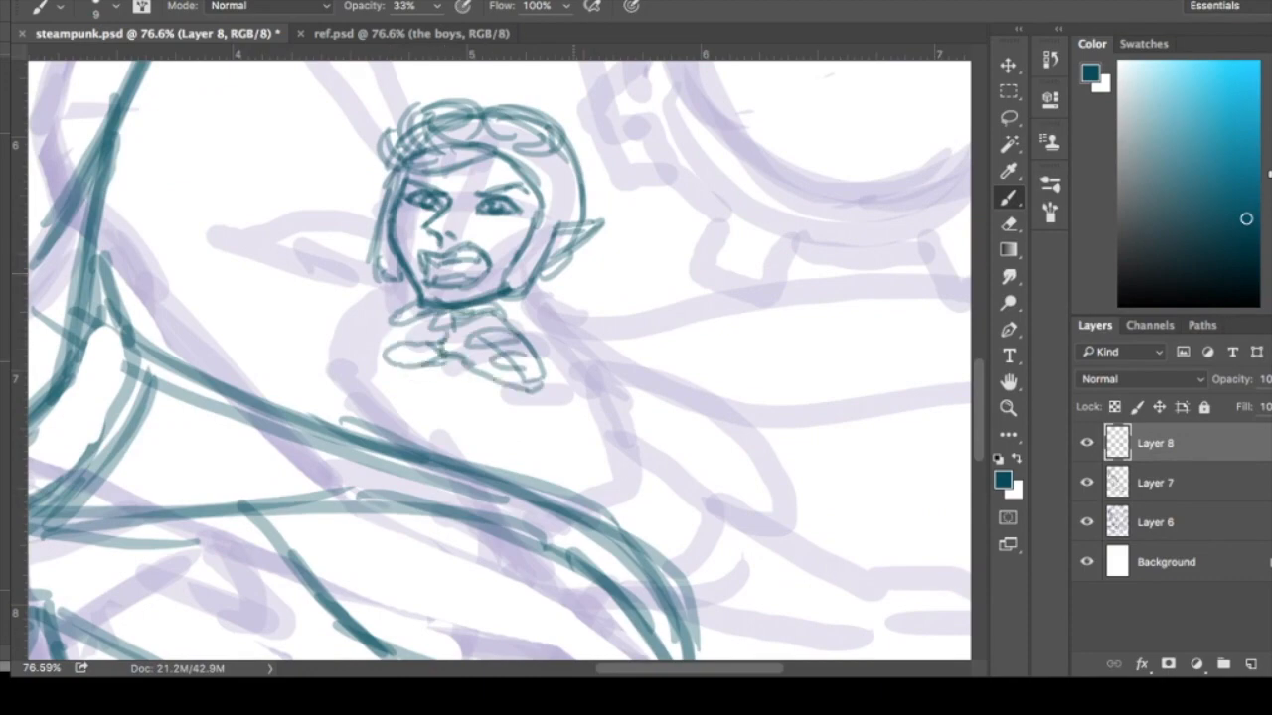
pyautogui.moveTo(476, 358); pyautogui.dragTo(696, 417)
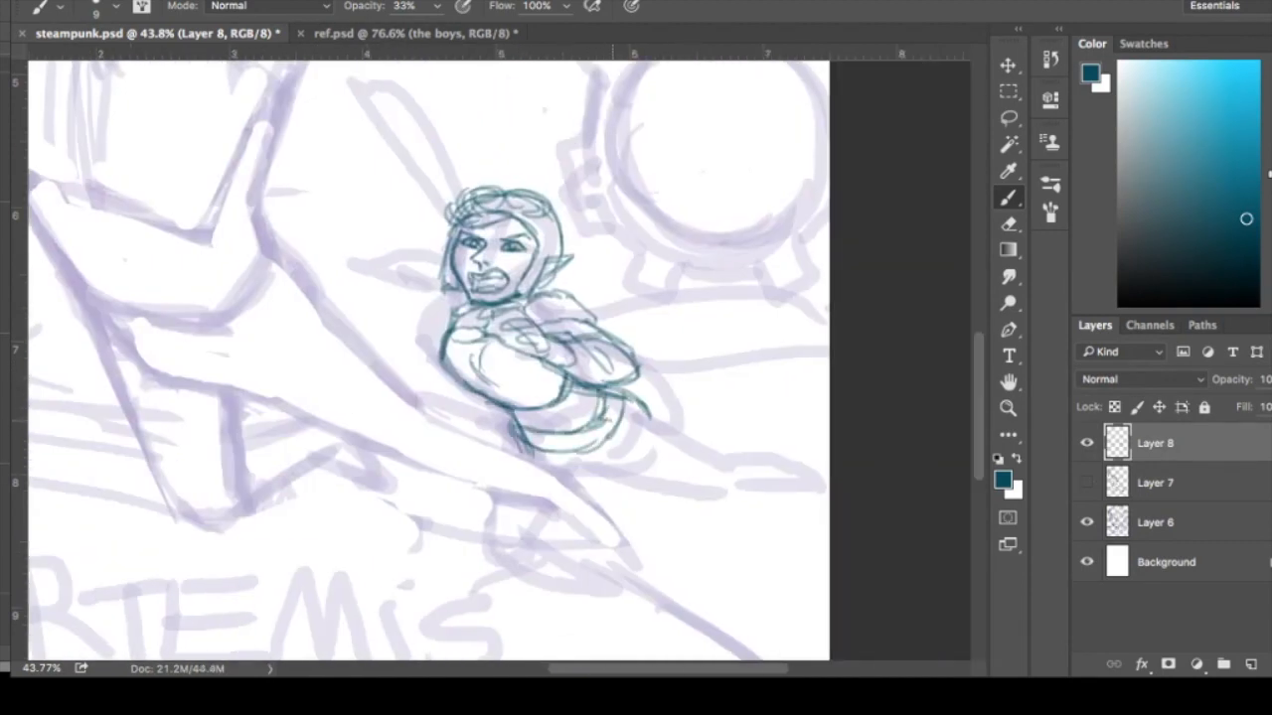
pyautogui.moveTo(556, 427); pyautogui.dragTo(655, 447)
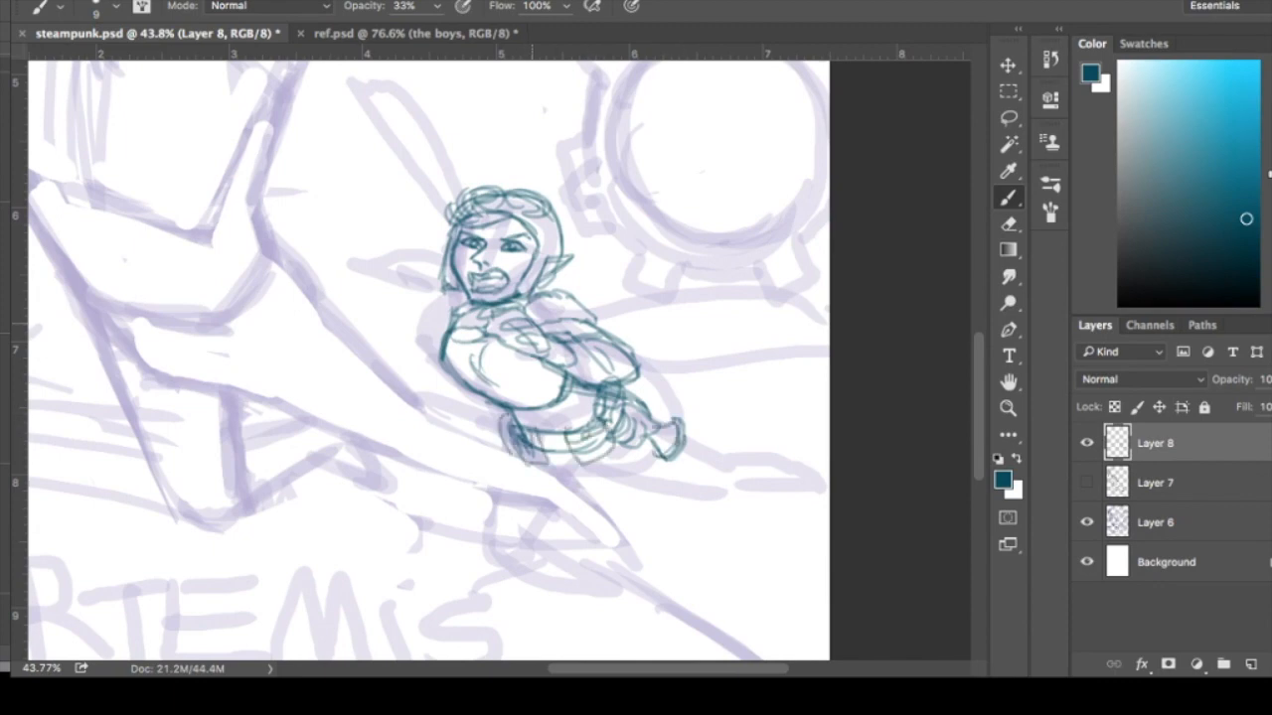
pyautogui.moveTo(457, 358); pyautogui.dragTo(606, 408)
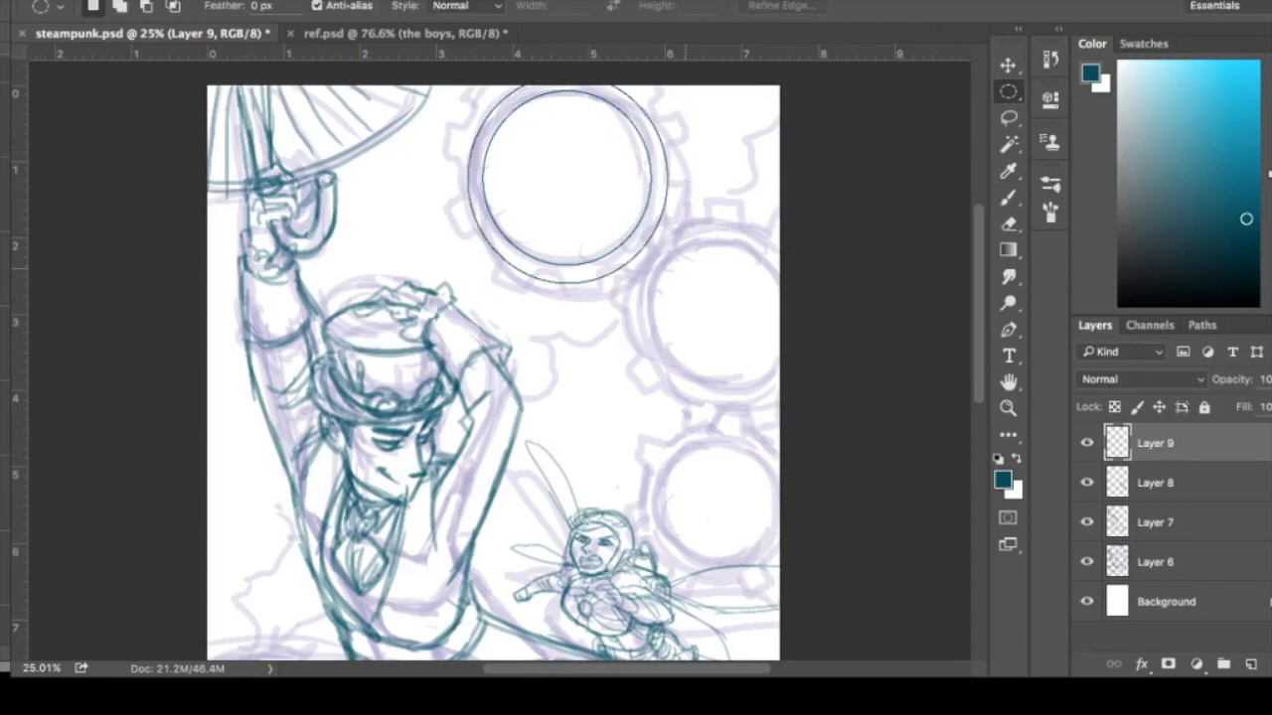
# Step: Draw teal teeth around the circular gear frames
pyautogui.moveTo(645, 242); pyautogui.dragTo(804, 387)
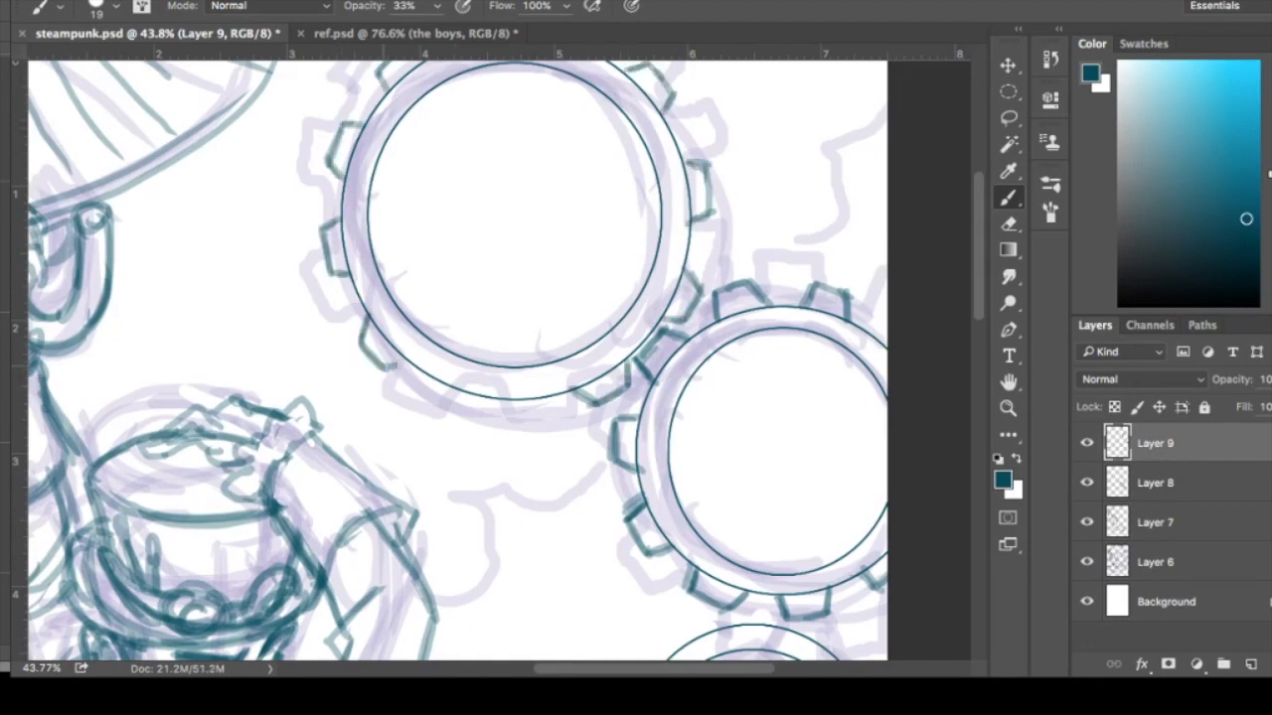
pyautogui.scroll(-3)
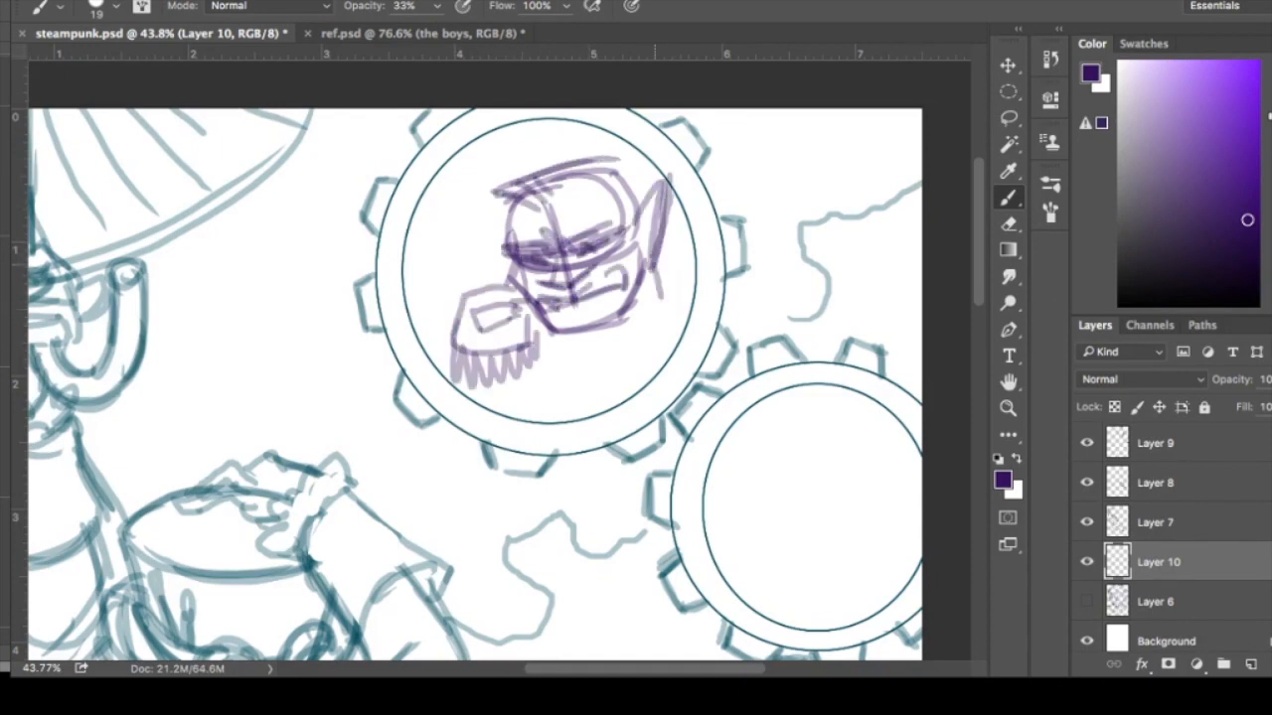
# Step: Sketch a purple goggled figure portrait inside the middle gear
pyautogui.click(422, 32)
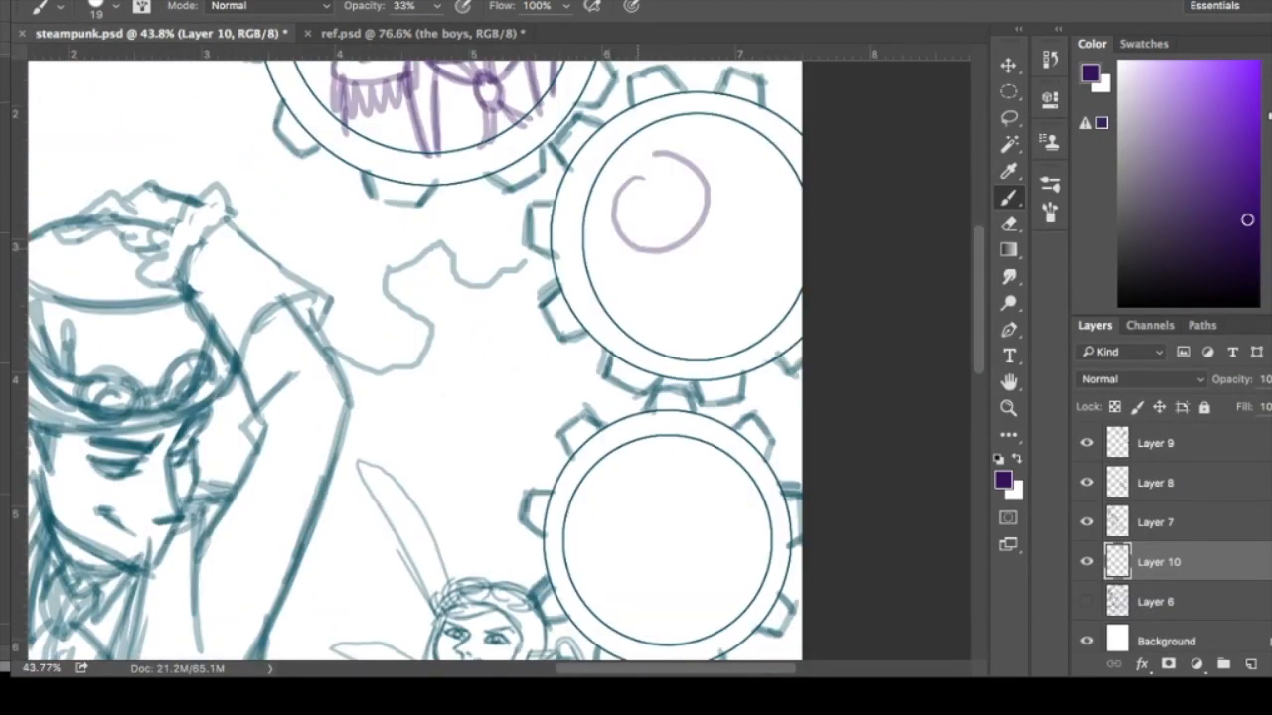
pyautogui.moveTo(626, 198); pyautogui.dragTo(745, 169)
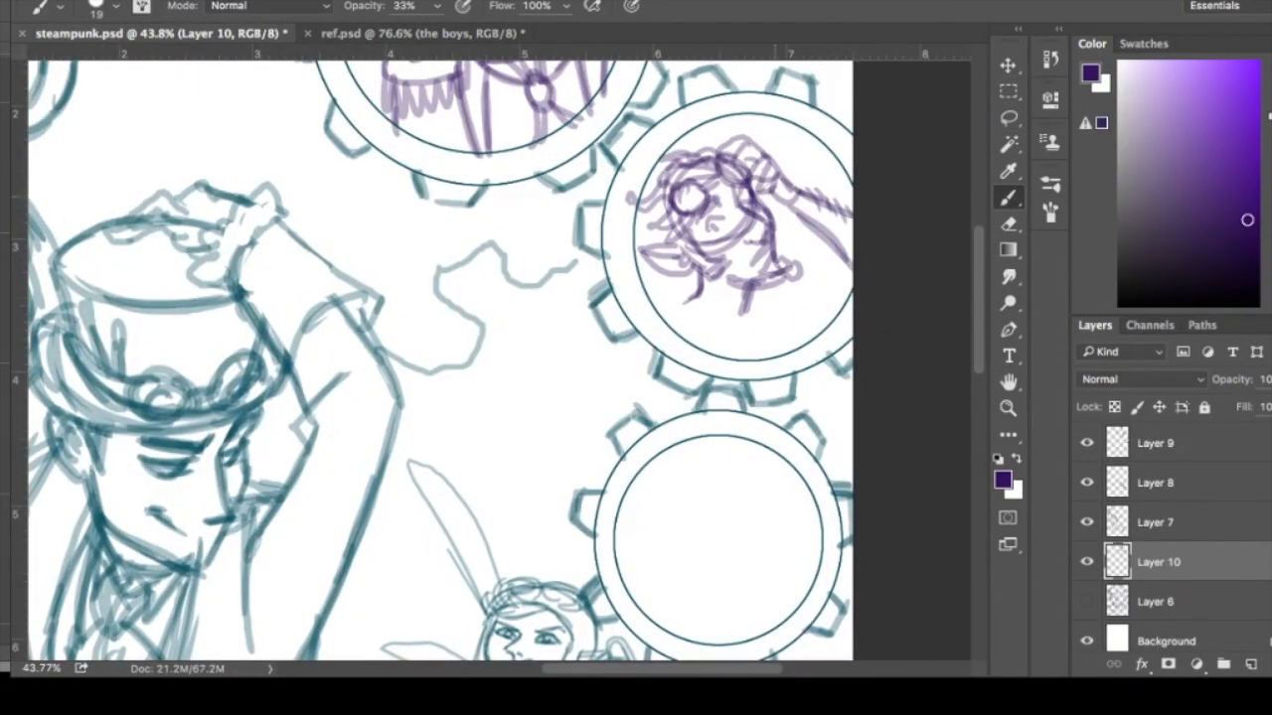
pyautogui.moveTo(675, 298); pyautogui.dragTo(785, 338)
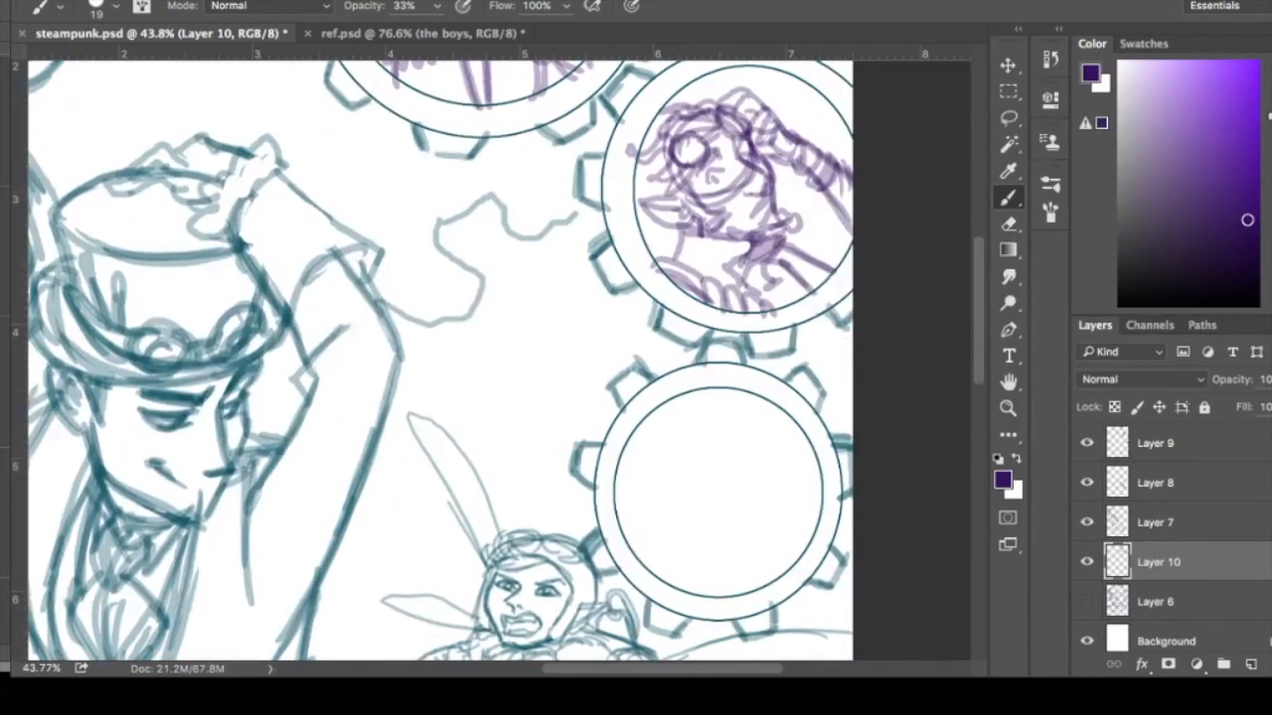
pyautogui.scroll(-3)
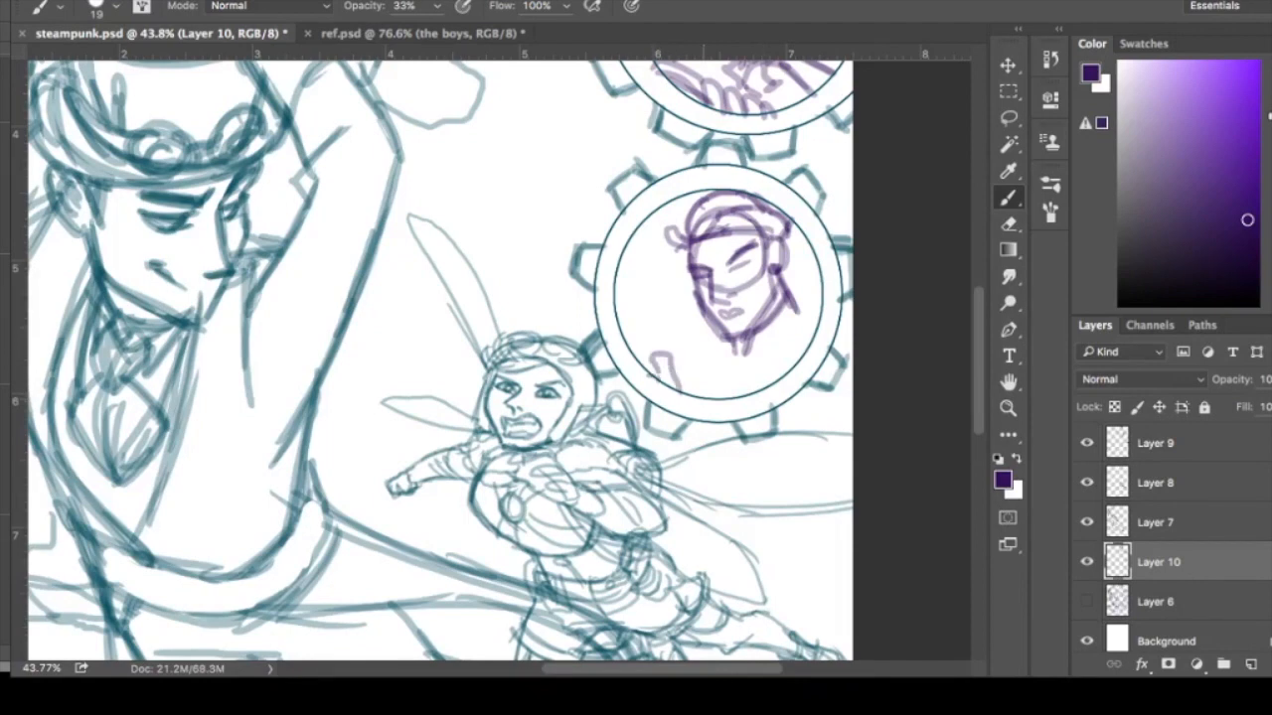
# Step: Sketch a purple man's face inside the lower gear, then return to the boy's teal sketch layer
pyautogui.moveTo(655, 242); pyautogui.dragTo(660, 373)
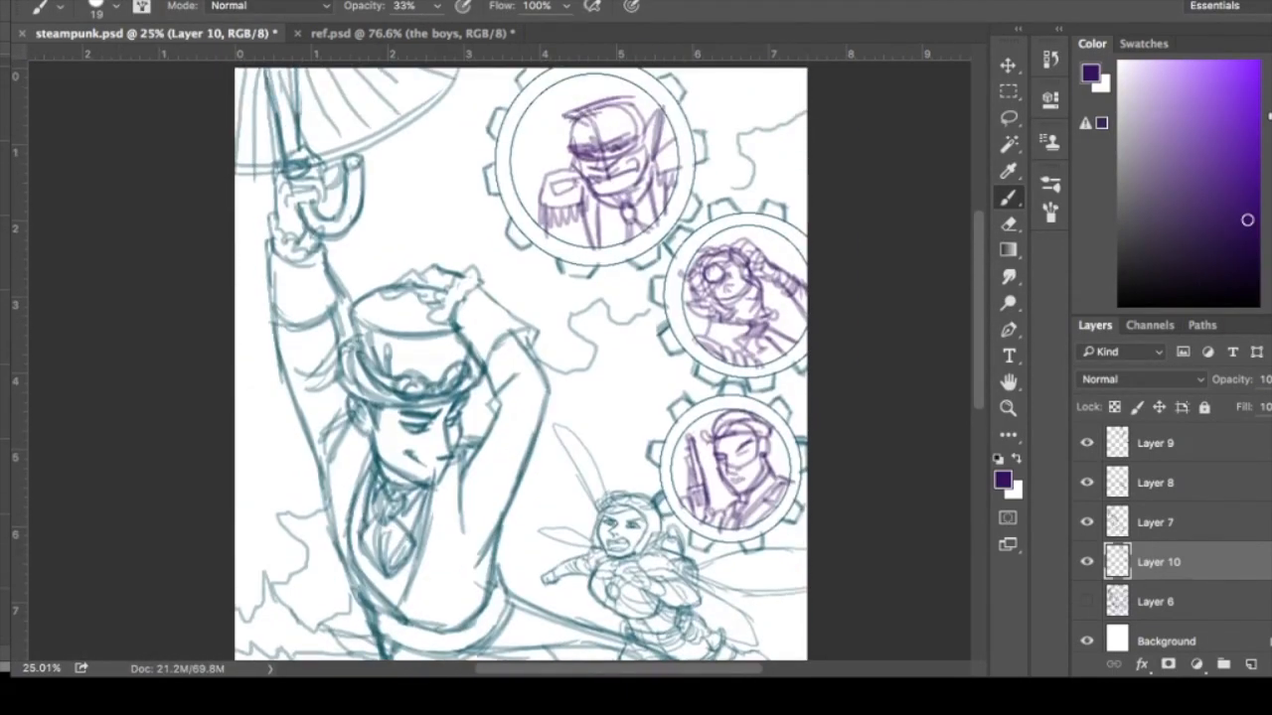
pyautogui.scroll(-3)
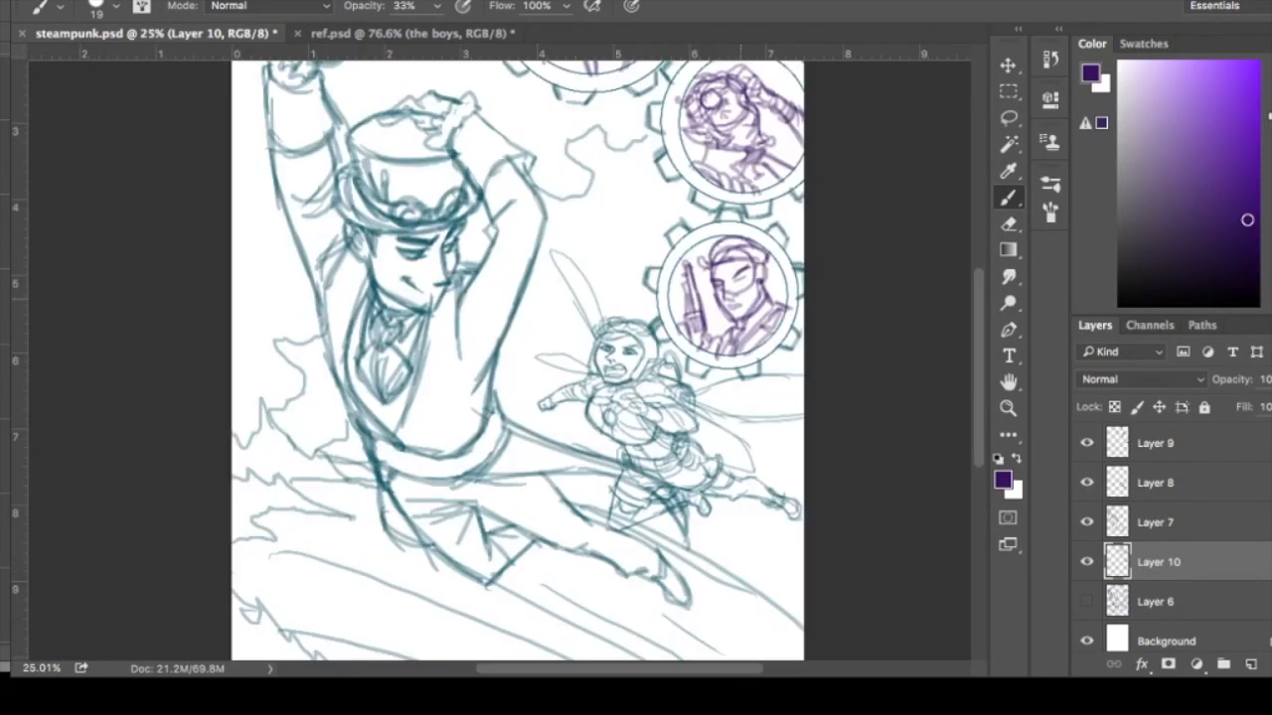
pyautogui.click(1154, 521)
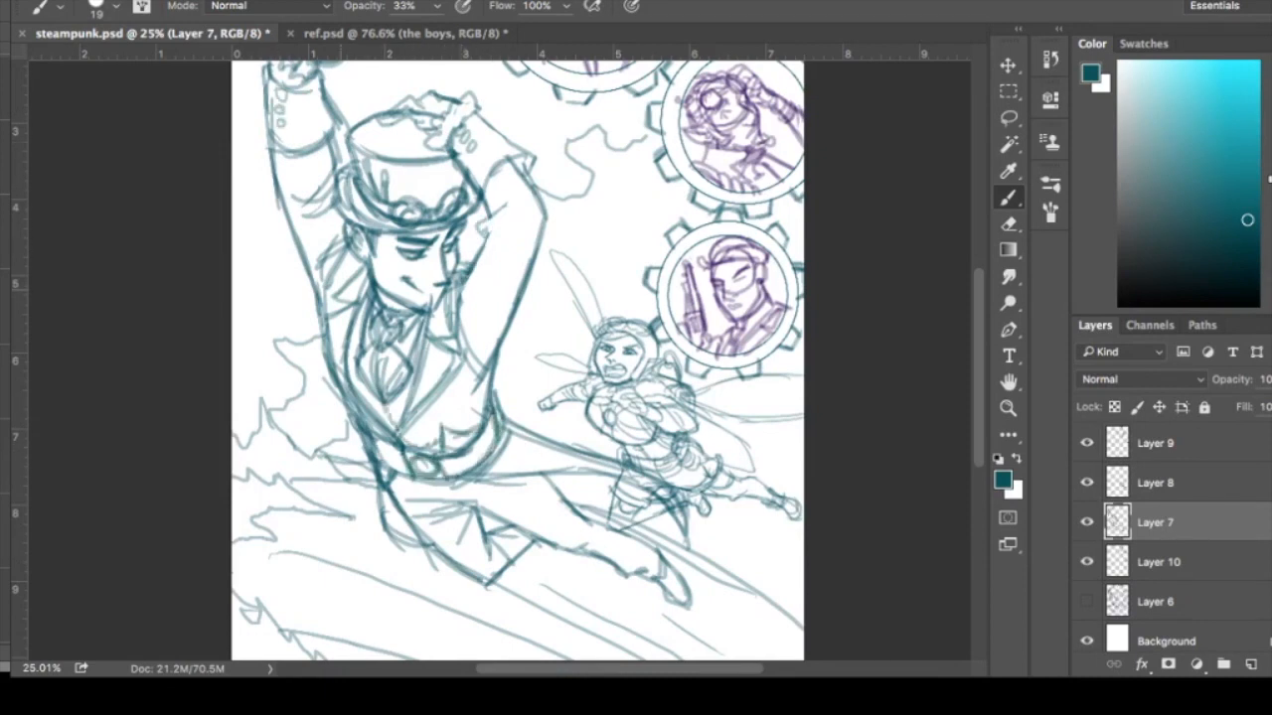
# Step: Begin black line art of the boy's cravat, brooch and lapel over the faded sketch
pyautogui.click(387, 32)
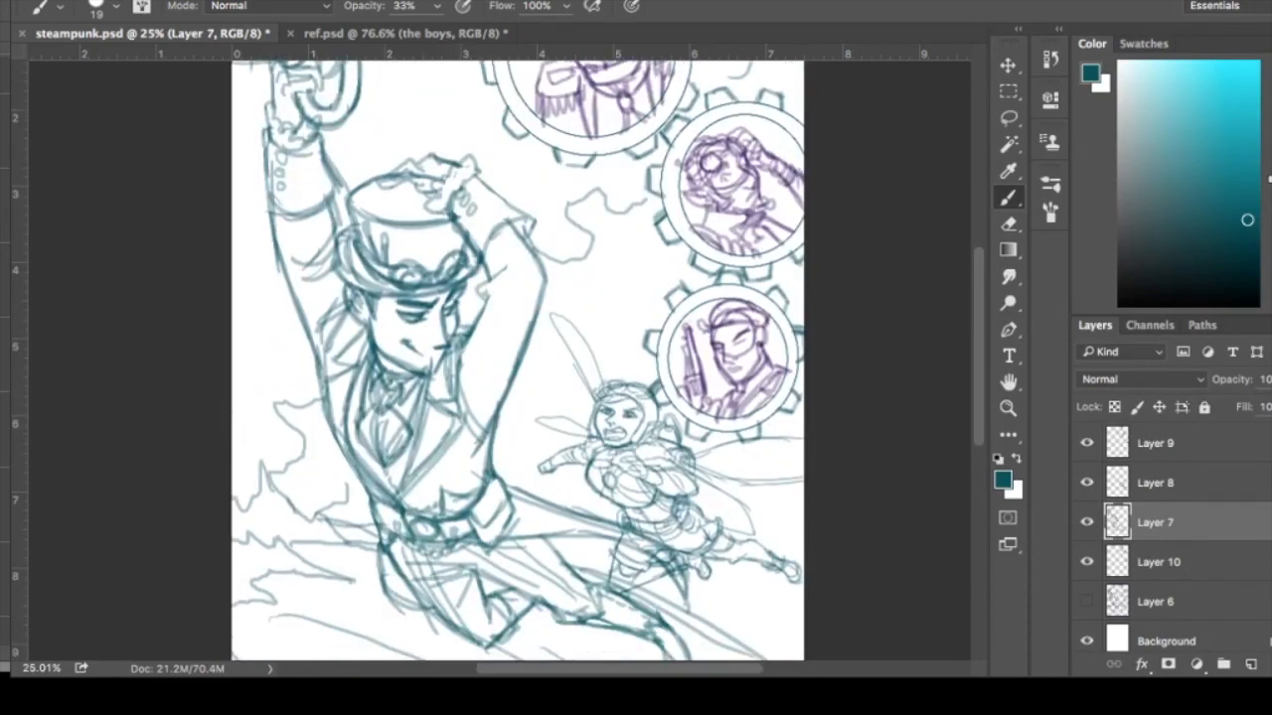
pyautogui.scroll(-3)
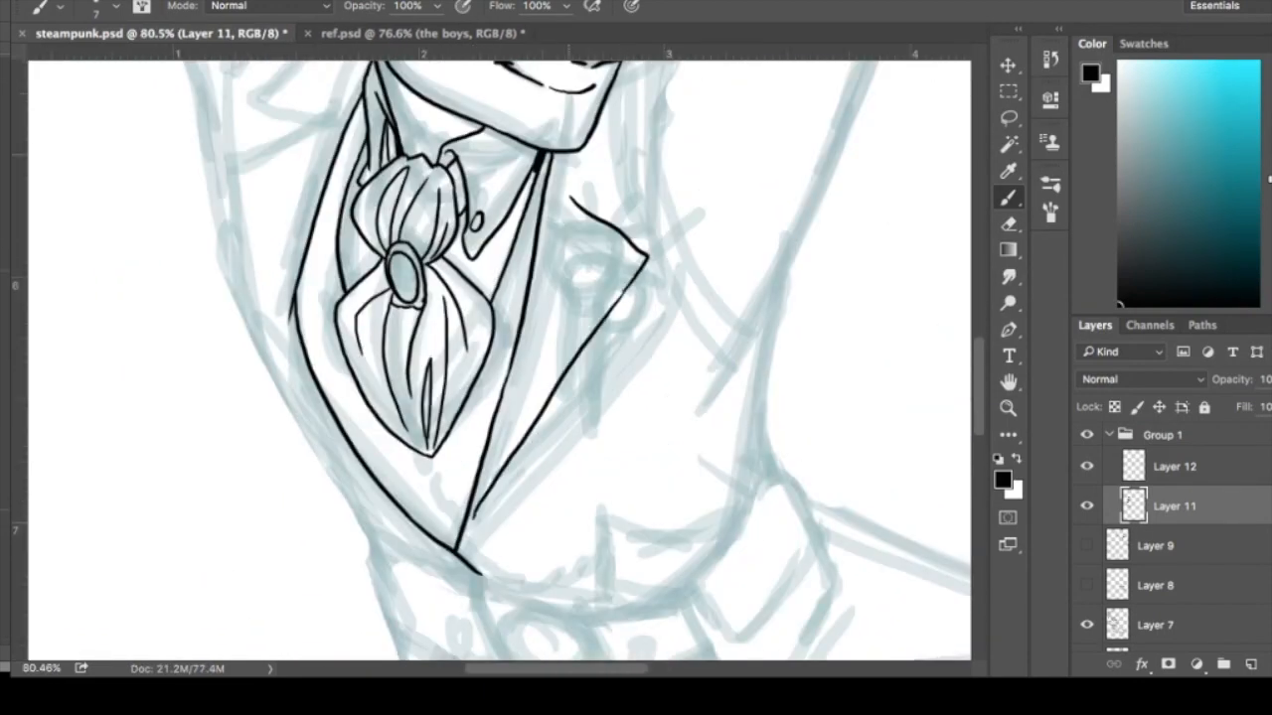
# Step: Ink the boy's jacket lapel and collar outline in black over the pale sketch
pyautogui.moveTo(536, 183); pyautogui.dragTo(656, 248)
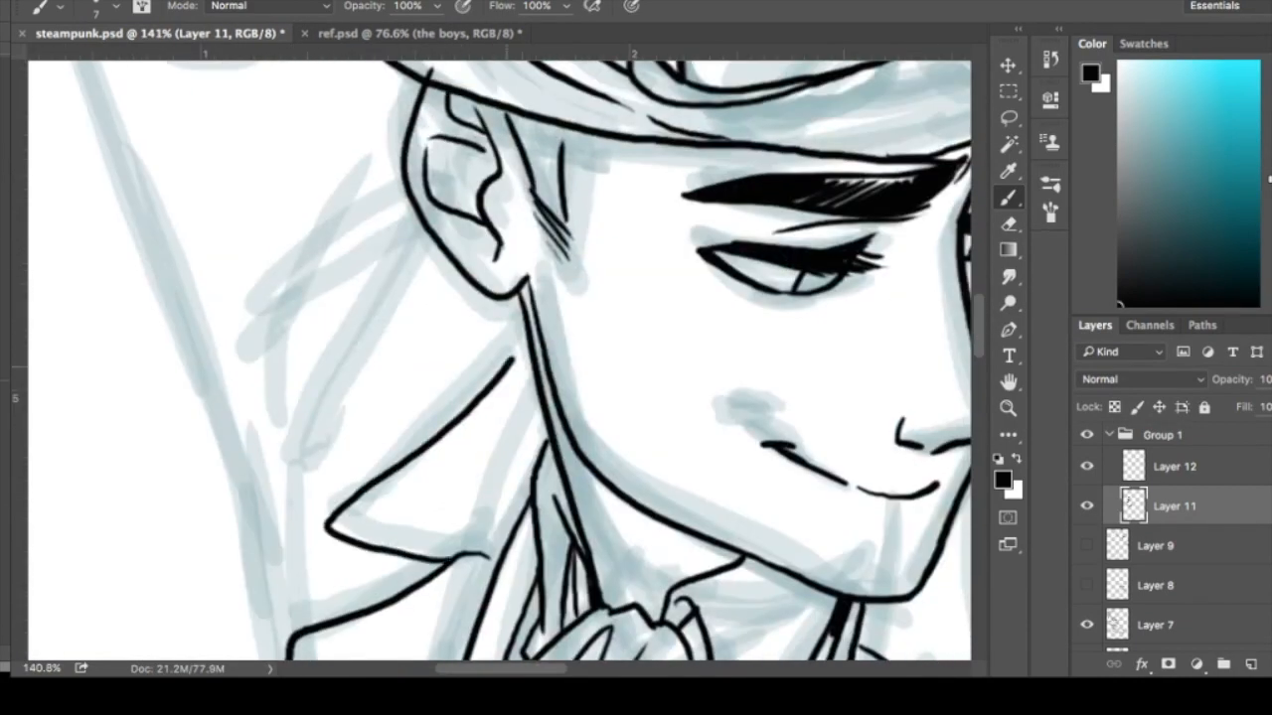
pyautogui.scroll(-3)
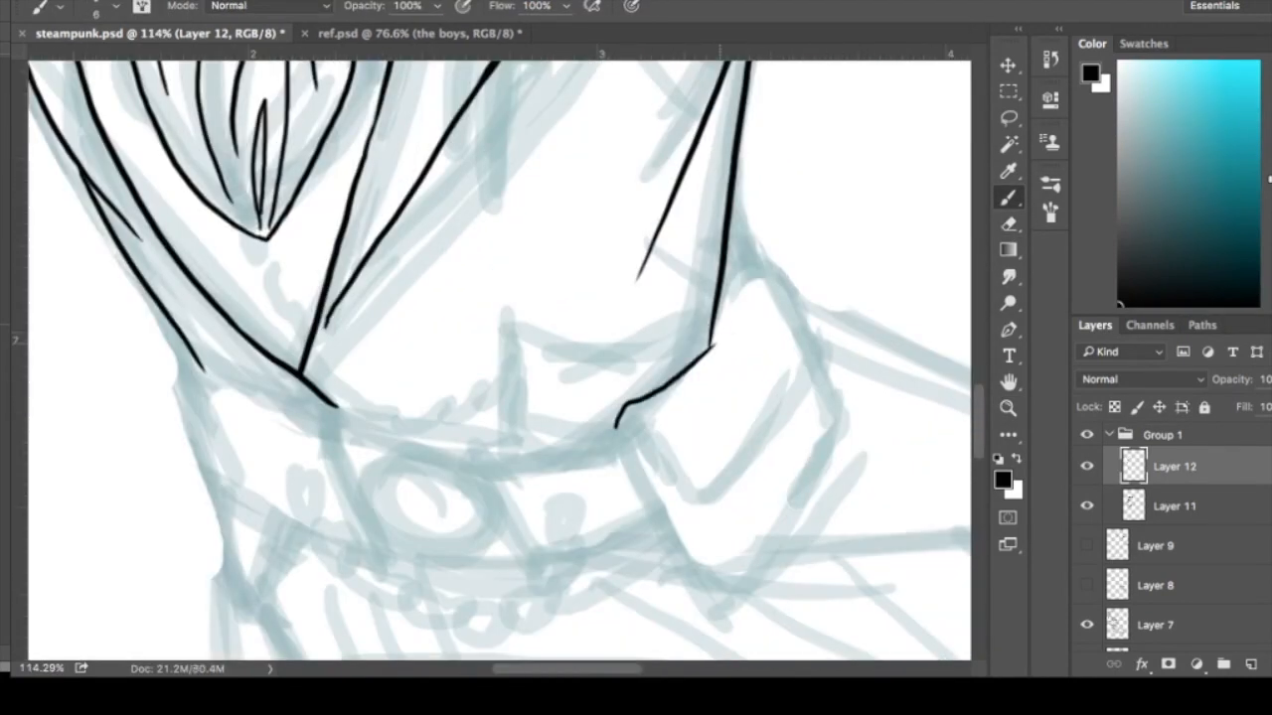
# Step: Ink the black outline of the boy's sleeve cuff on a new layer
pyautogui.moveTo(616, 417); pyautogui.dragTo(785, 268)
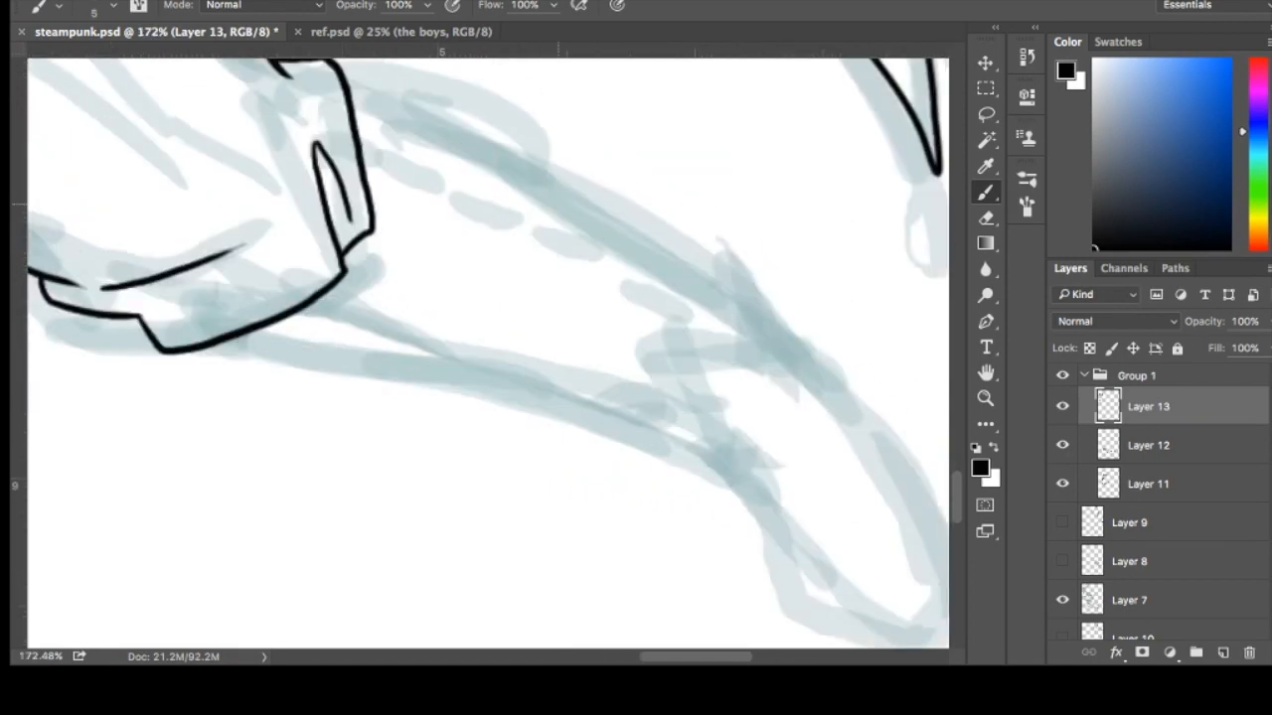
# Step: Ink the outline of the long finger and its ring band in black
pyautogui.moveTo(357, 75); pyautogui.dragTo(811, 347)
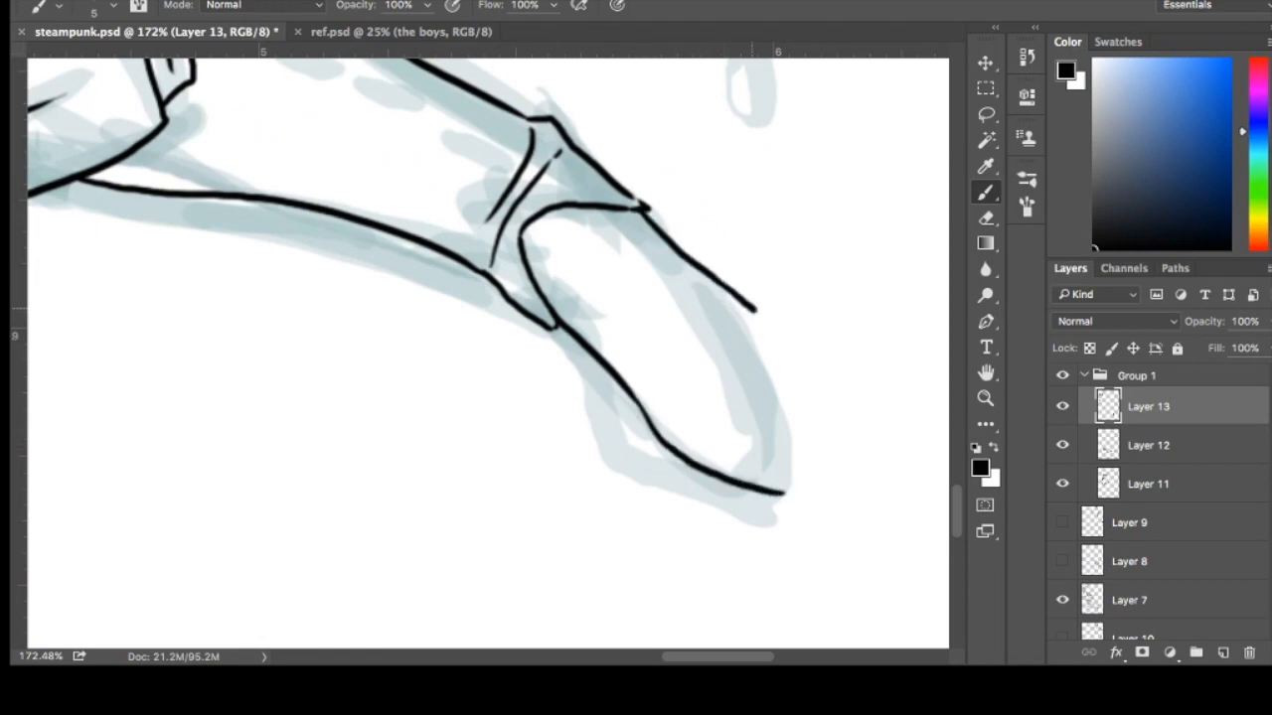
pyautogui.moveTo(755, 308); pyautogui.dragTo(645, 418)
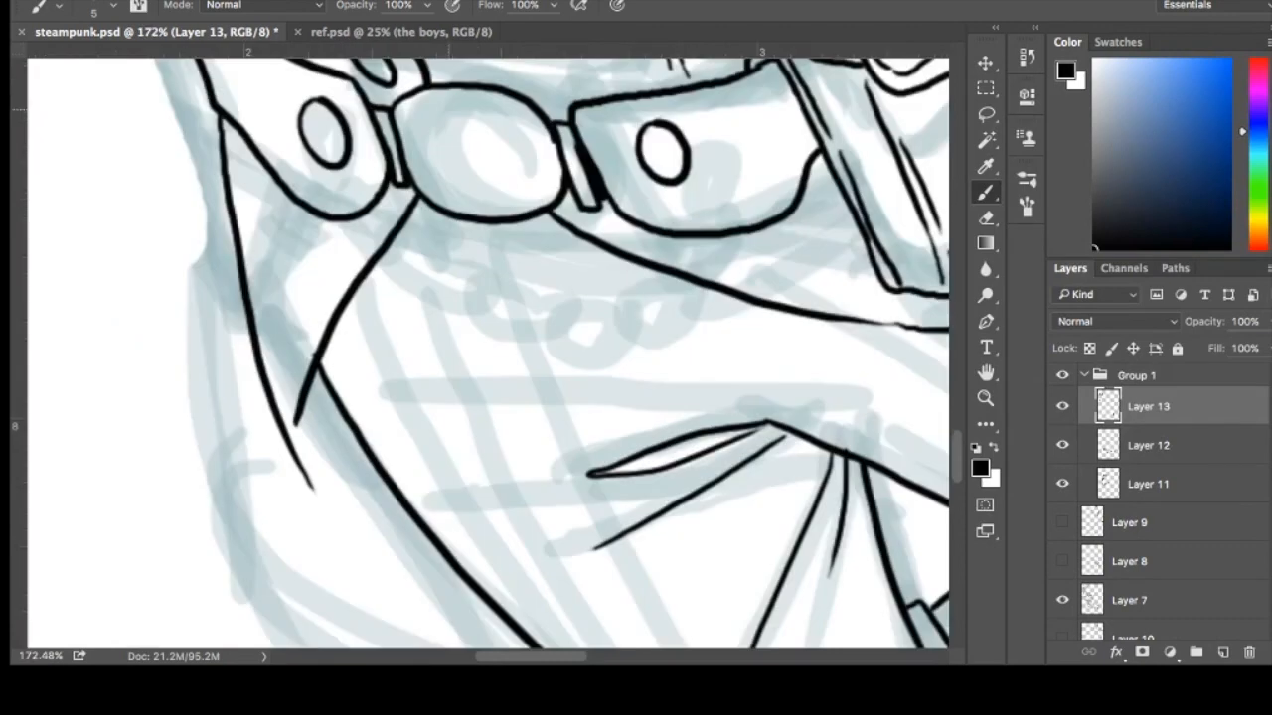
# Step: Draw a chain of linked loops hanging down from the goggle rings
pyautogui.moveTo(348, 158); pyautogui.dragTo(338, 203)
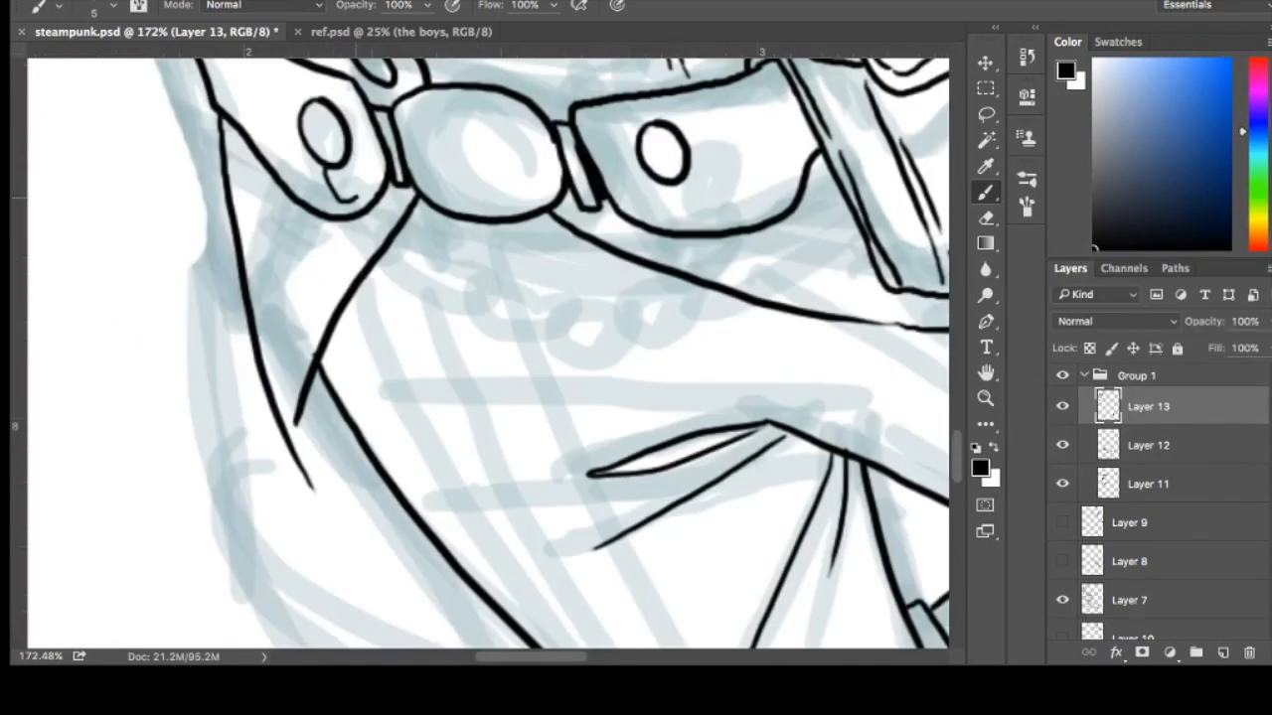
pyautogui.moveTo(337, 175); pyautogui.dragTo(427, 288)
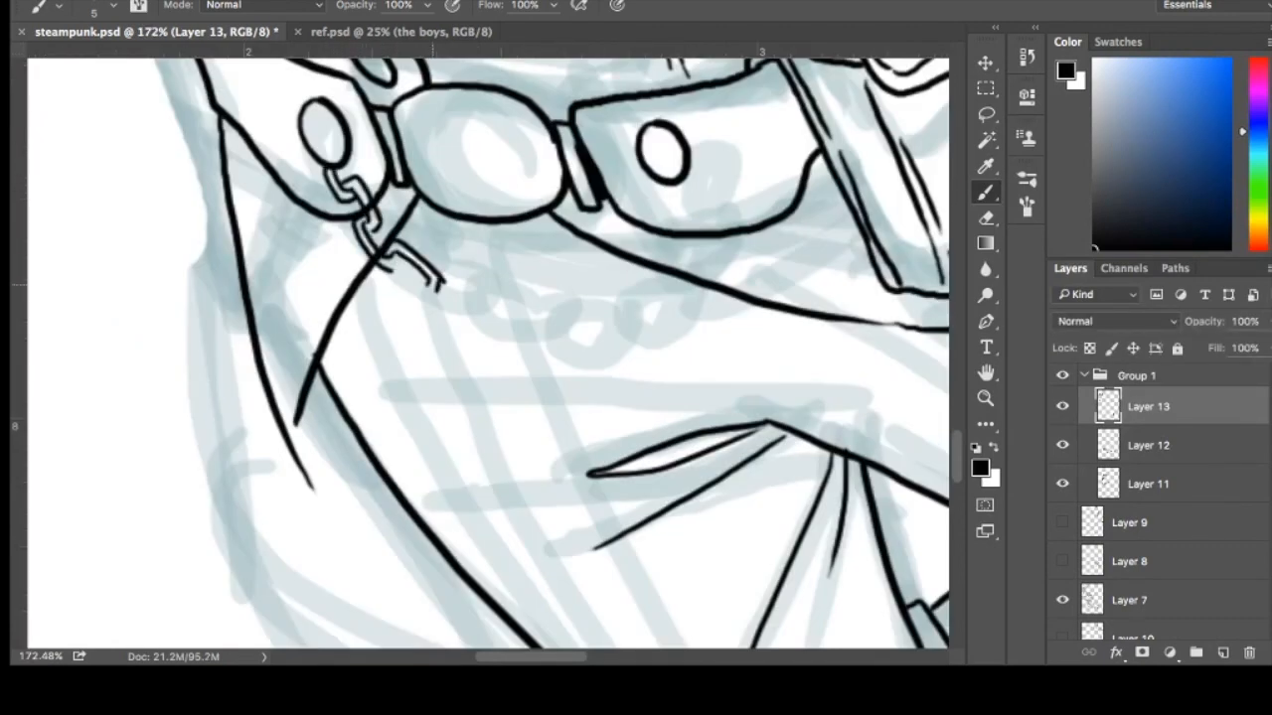
pyautogui.moveTo(398, 288); pyautogui.dragTo(487, 328)
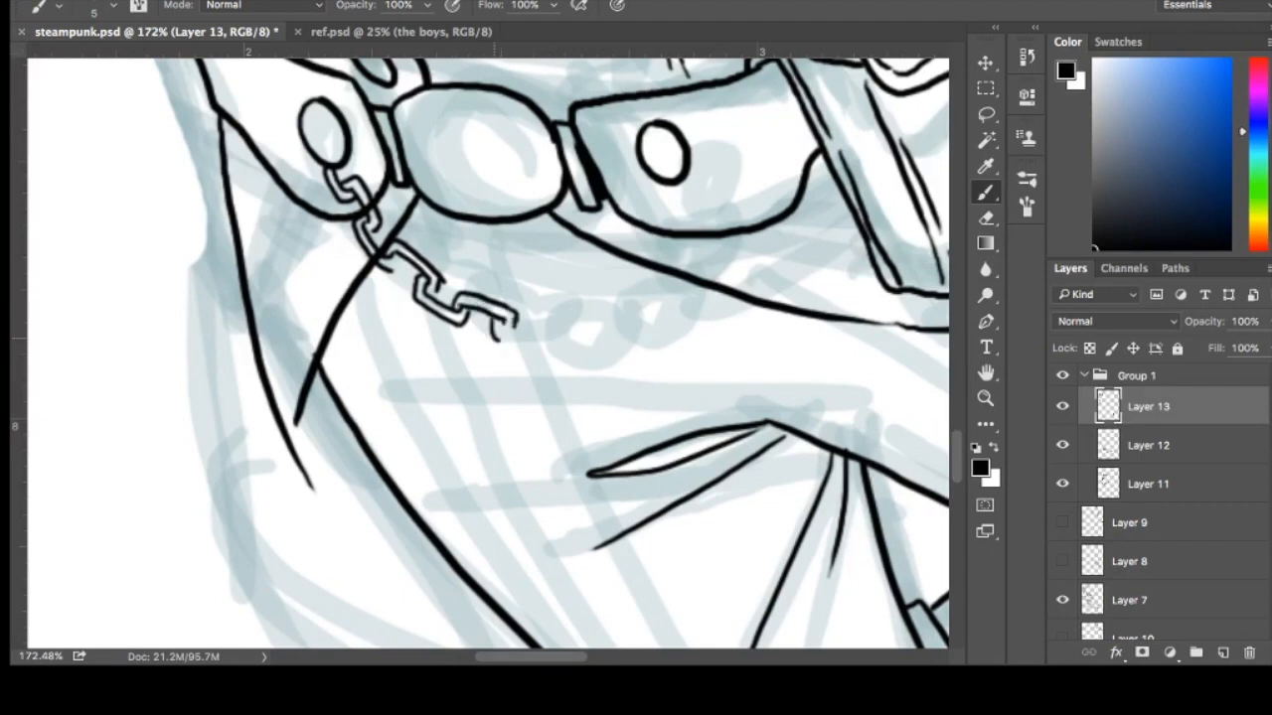
pyautogui.moveTo(487, 318); pyautogui.dragTo(586, 318)
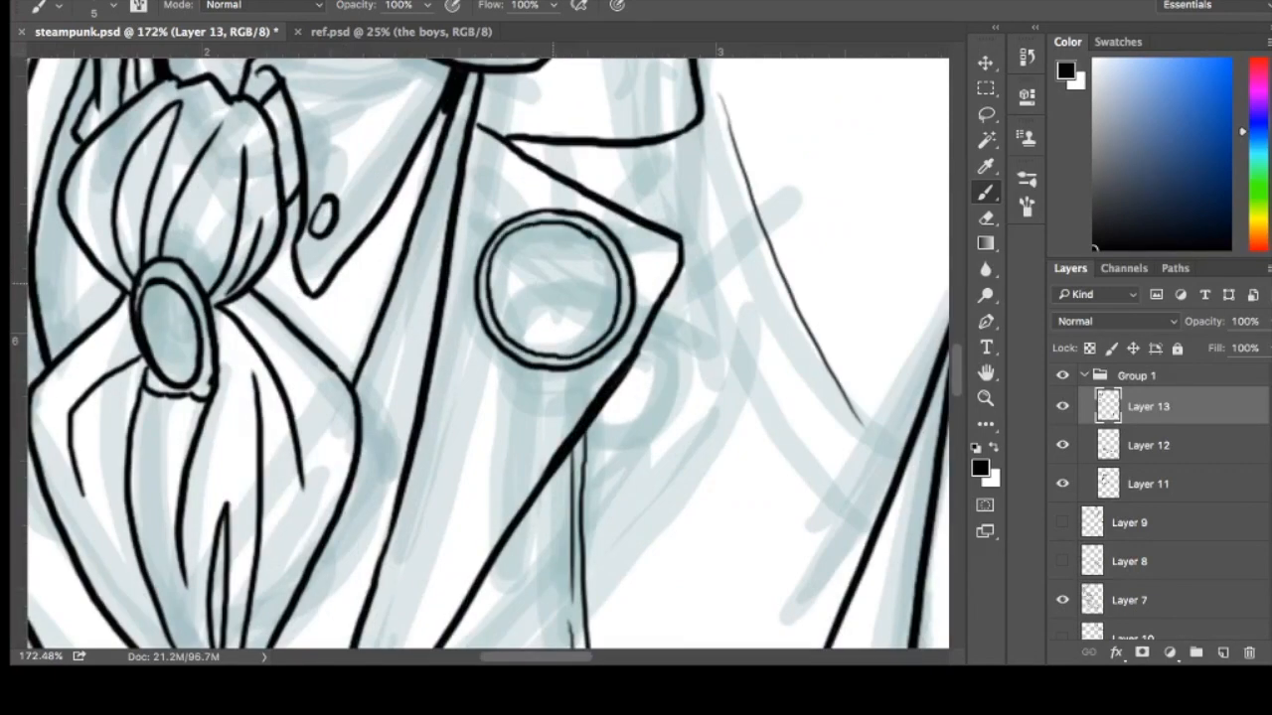
# Step: Ink the lapel pocket watch with Roman numerals, surrounding gears and a hanging pendant
pyautogui.moveTo(552, 238); pyautogui.dragTo(576, 314)
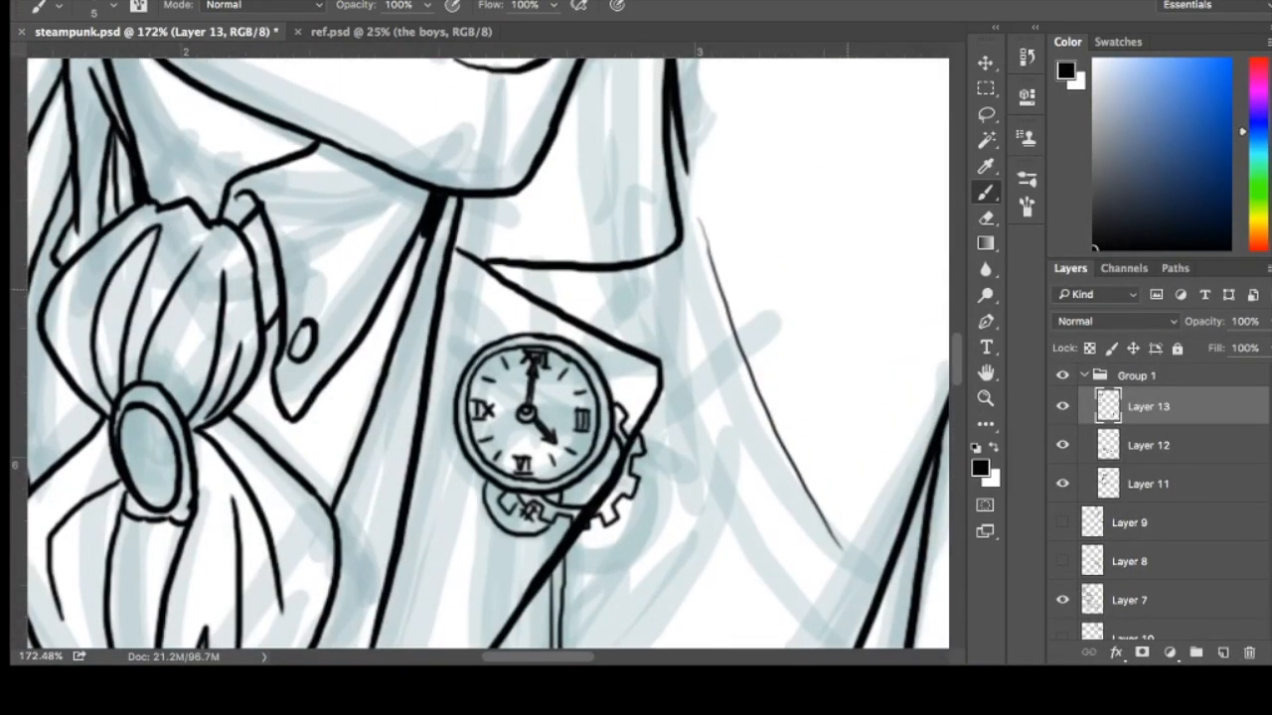
pyautogui.click(387, 31)
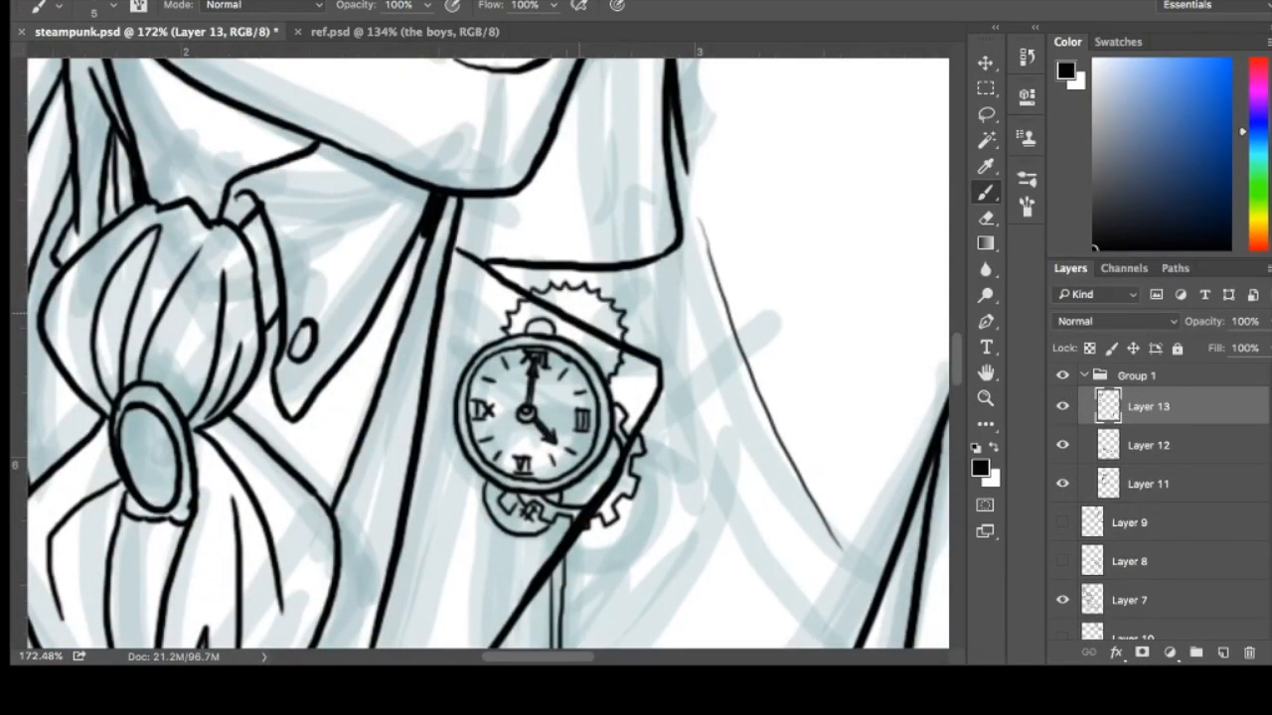
pyautogui.moveTo(586, 238); pyautogui.dragTo(556, 328)
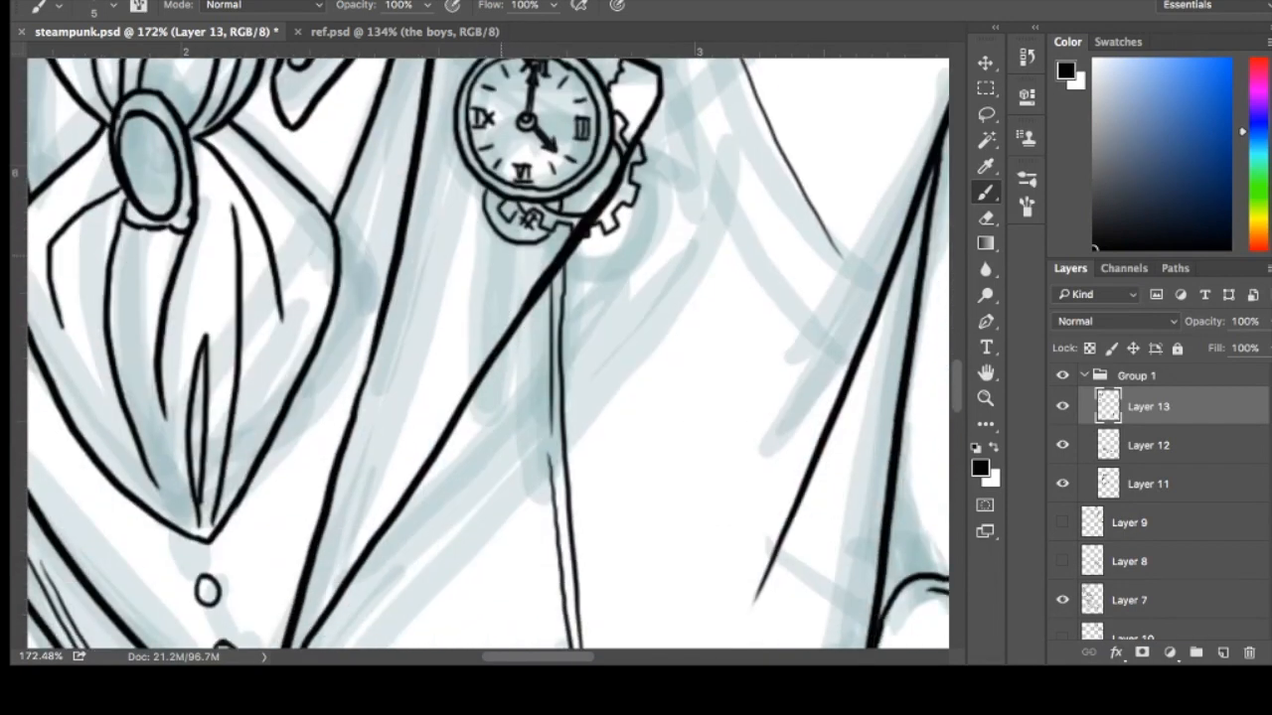
pyautogui.moveTo(520, 248); pyautogui.dragTo(533, 427)
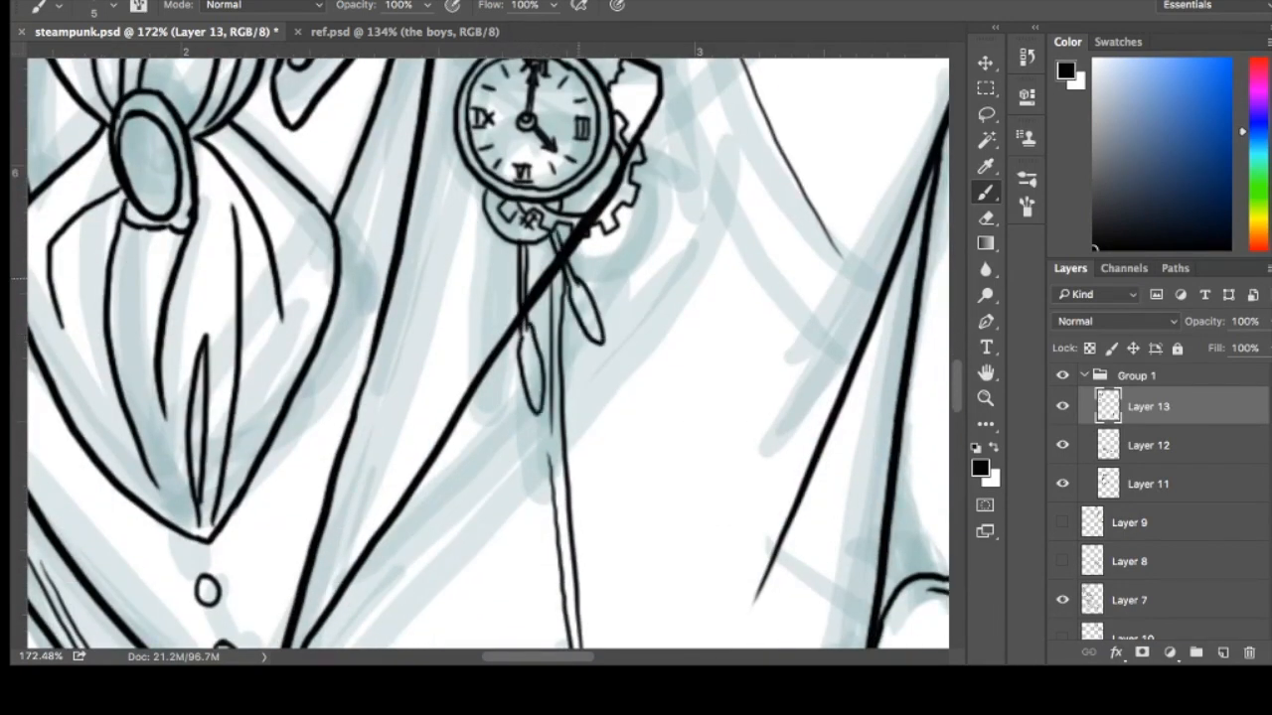
pyautogui.click(1149, 485)
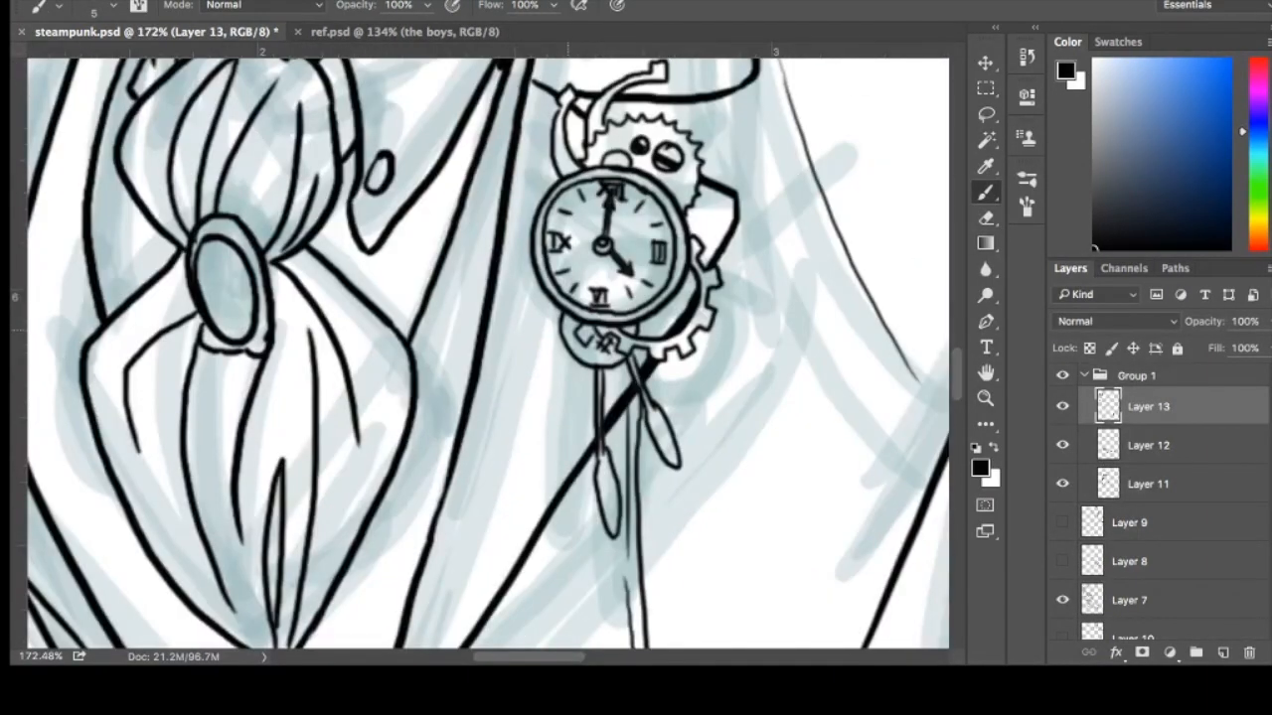
pyautogui.scroll(-3)
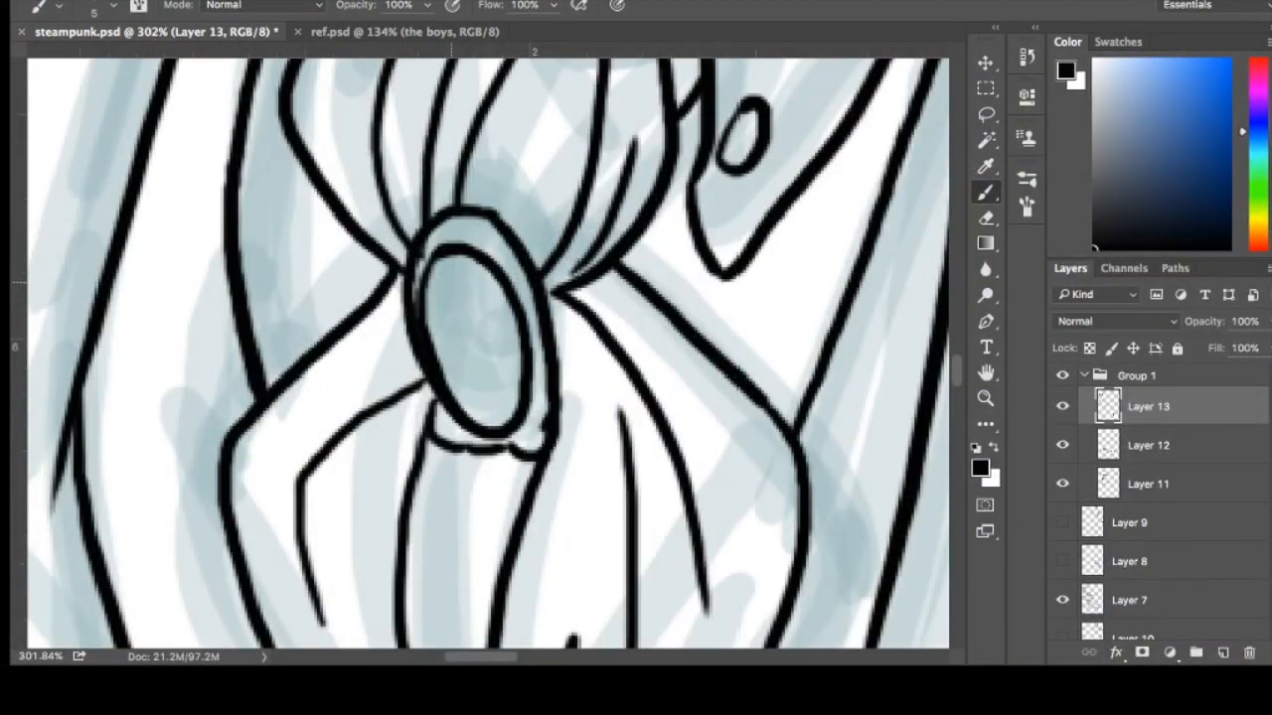
# Step: Refine the goggle outline and lens edge details on the hat, then finish the hanging chain
pyautogui.moveTo(448, 288); pyautogui.dragTo(477, 417)
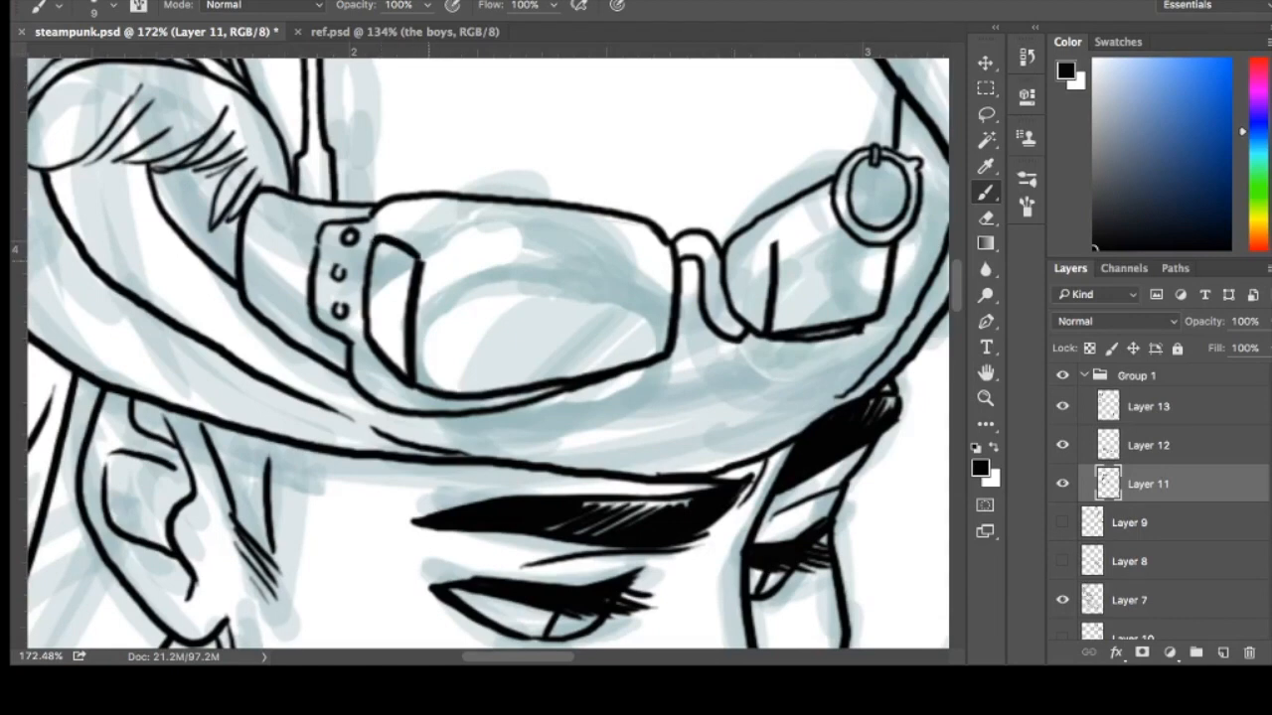
pyautogui.moveTo(374, 235); pyautogui.dragTo(676, 255)
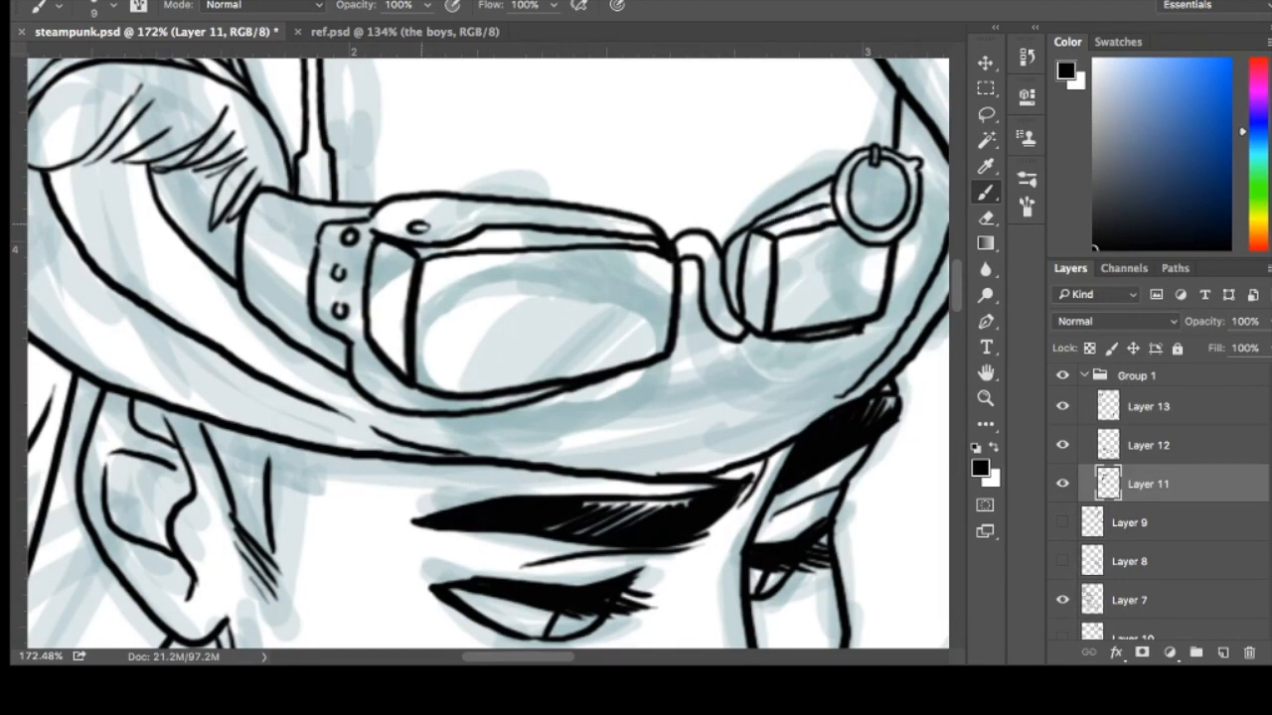
pyautogui.click(445, 226)
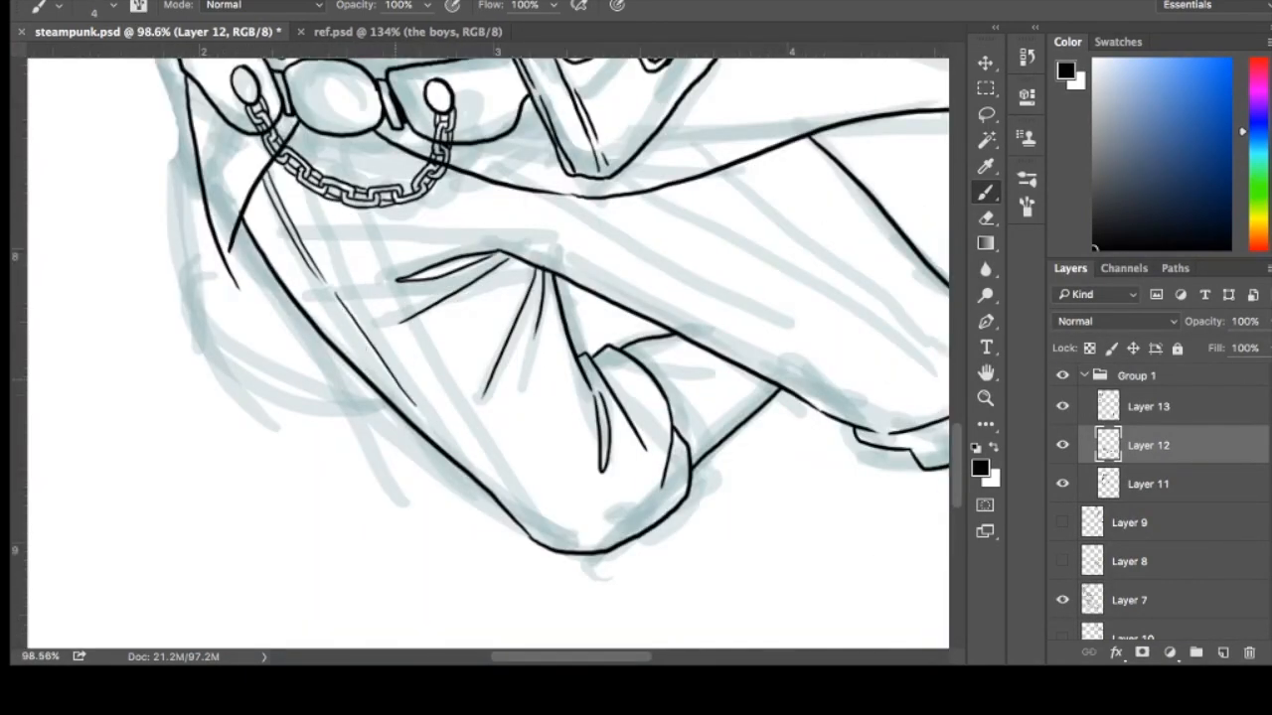
pyautogui.moveTo(318, 149); pyautogui.dragTo(517, 497)
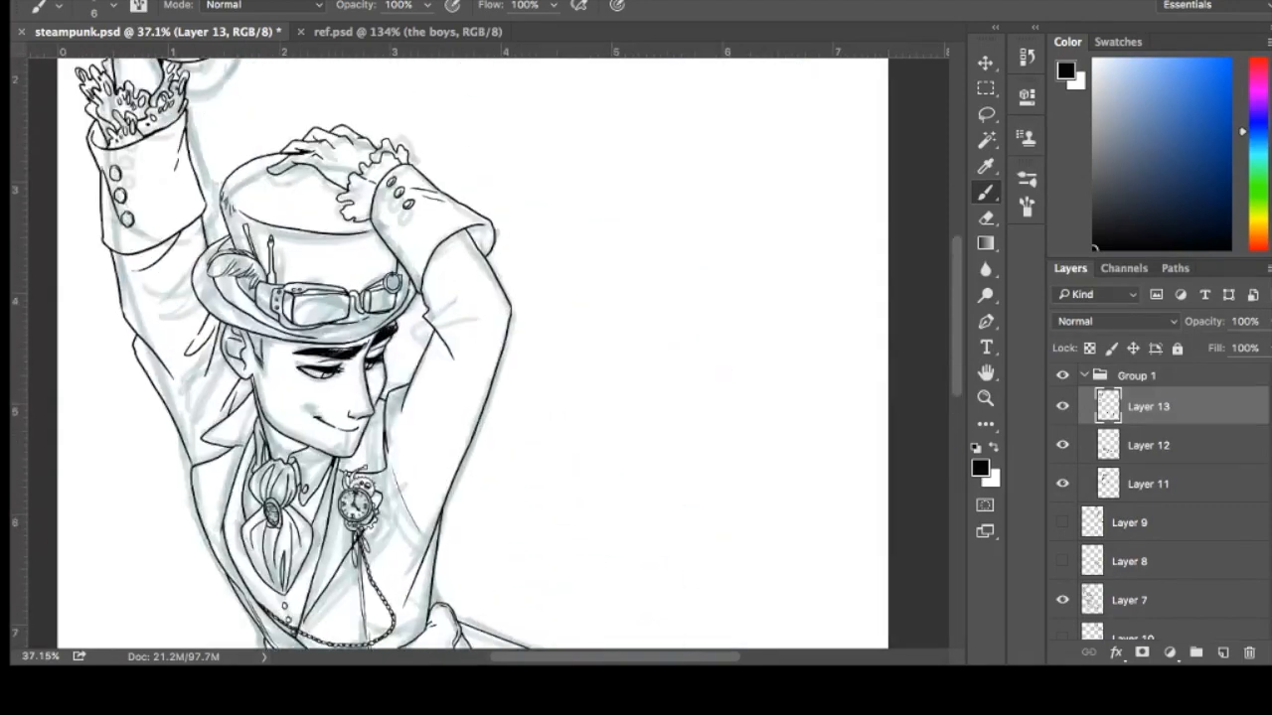
# Step: Scroll down to the sketch of the hand holding the small dotted cube
pyautogui.scroll(-3)
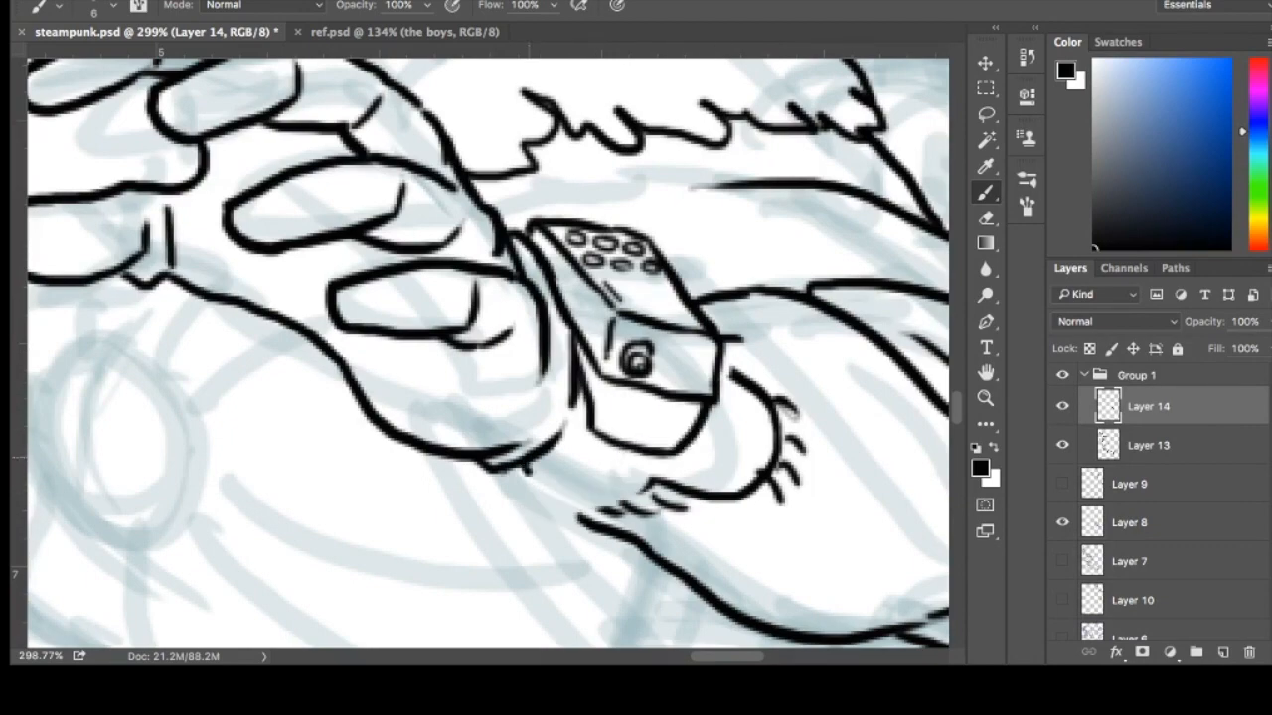
# Step: Ink the hand's object, the teeth around the hanging gear wheel and its cords
pyautogui.moveTo(556, 437); pyautogui.dragTo(616, 487)
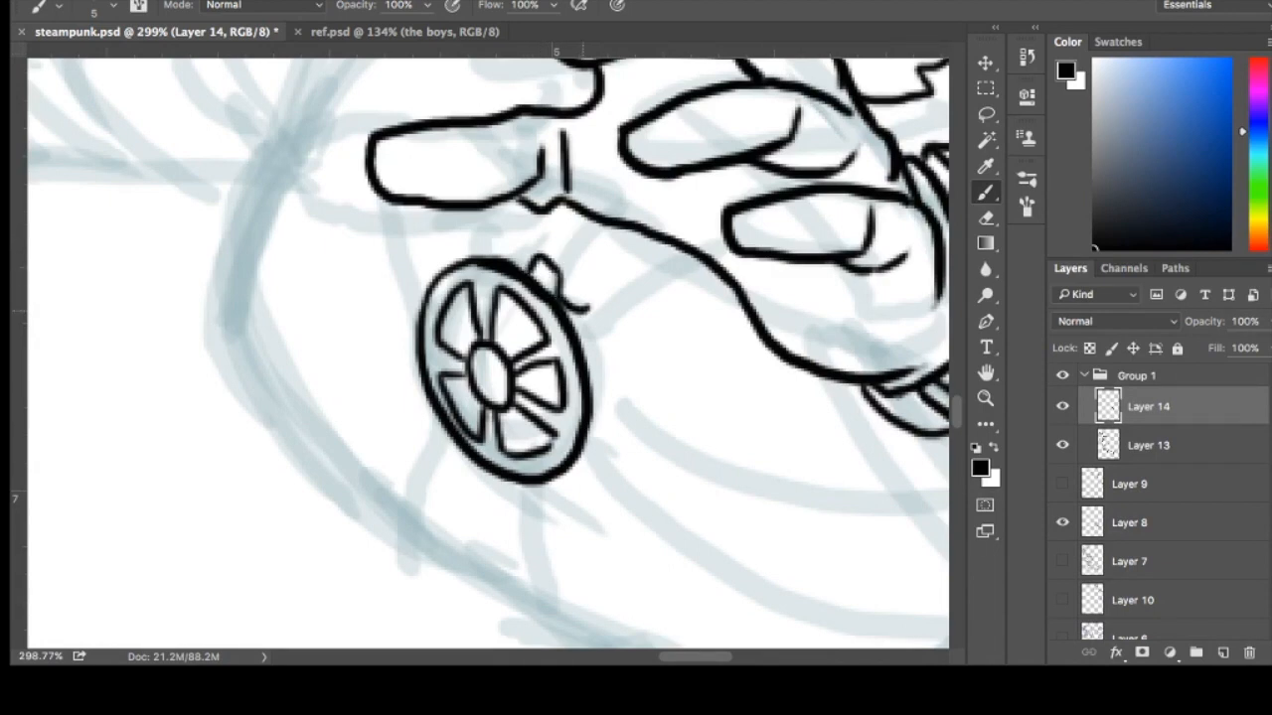
pyautogui.moveTo(566, 258); pyautogui.dragTo(676, 318)
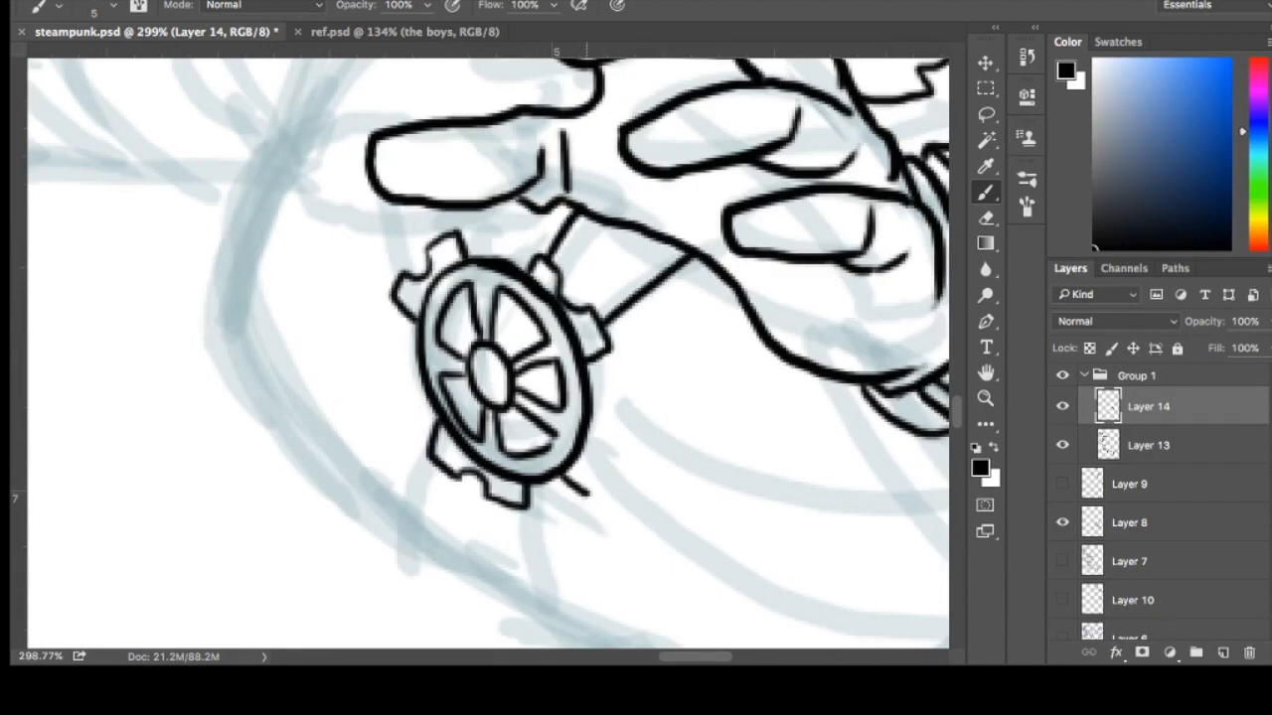
pyautogui.moveTo(596, 397); pyautogui.dragTo(586, 487)
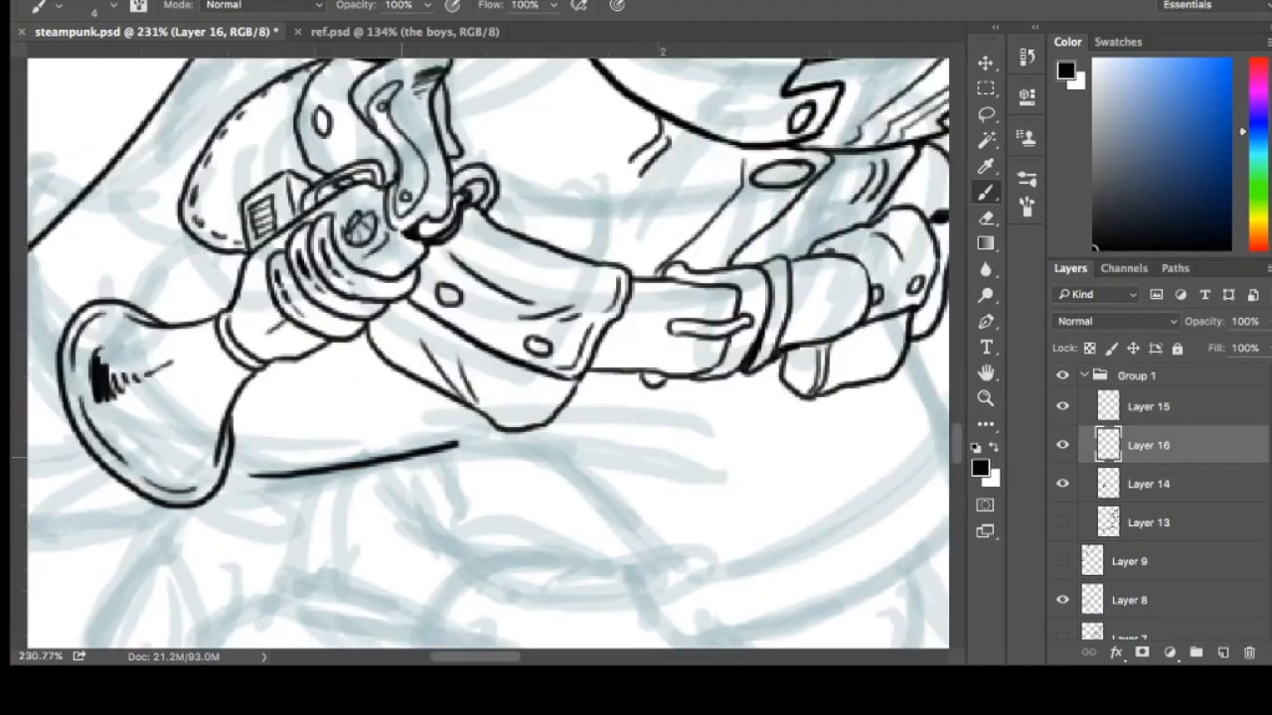
# Step: Navigate down to the circular portrait of the cigar-chomping man to begin inking his face
pyautogui.scroll(-3)
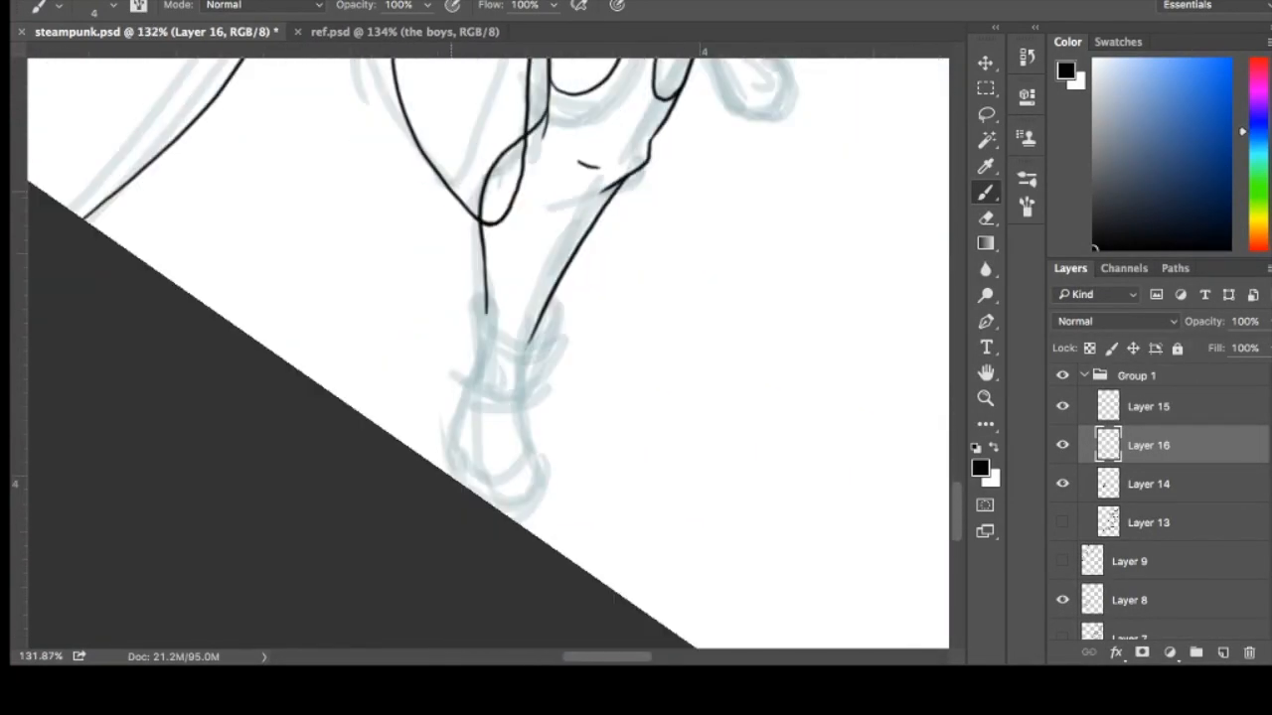
pyautogui.click(401, 32)
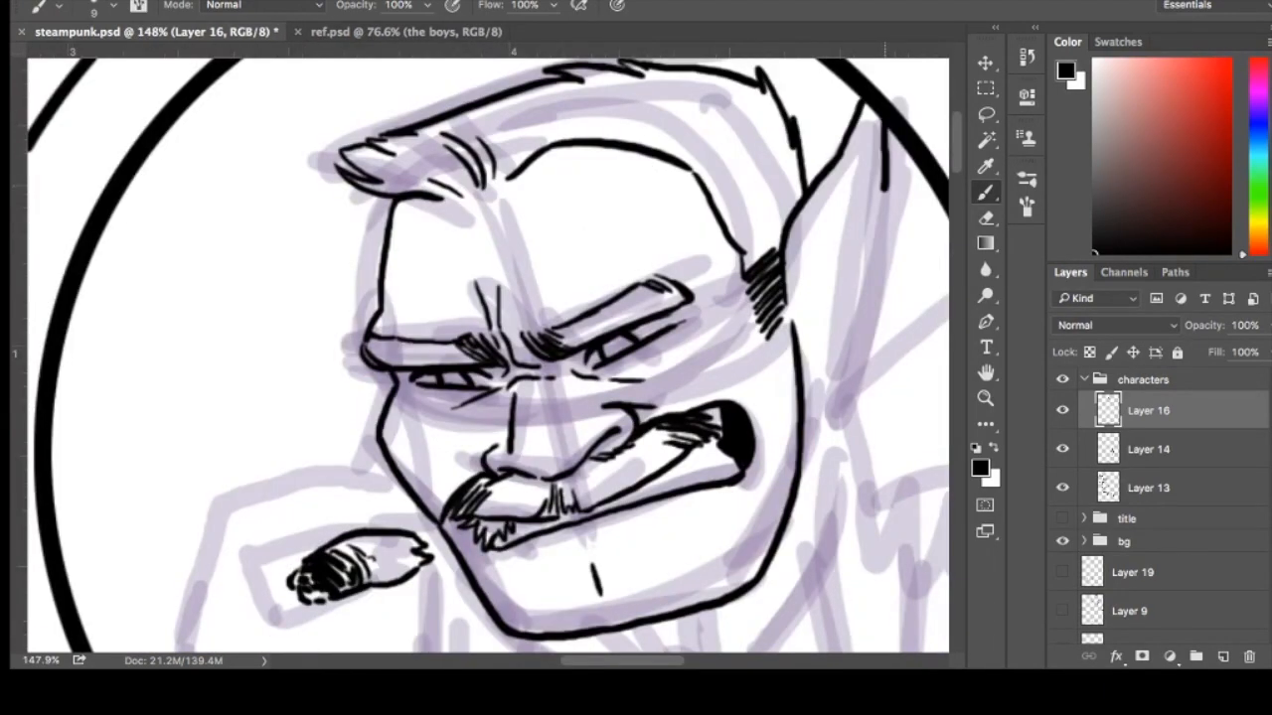
# Step: Ink the fringe lines of the epaulettes on the portrait figure's shoulders
pyautogui.click(394, 32)
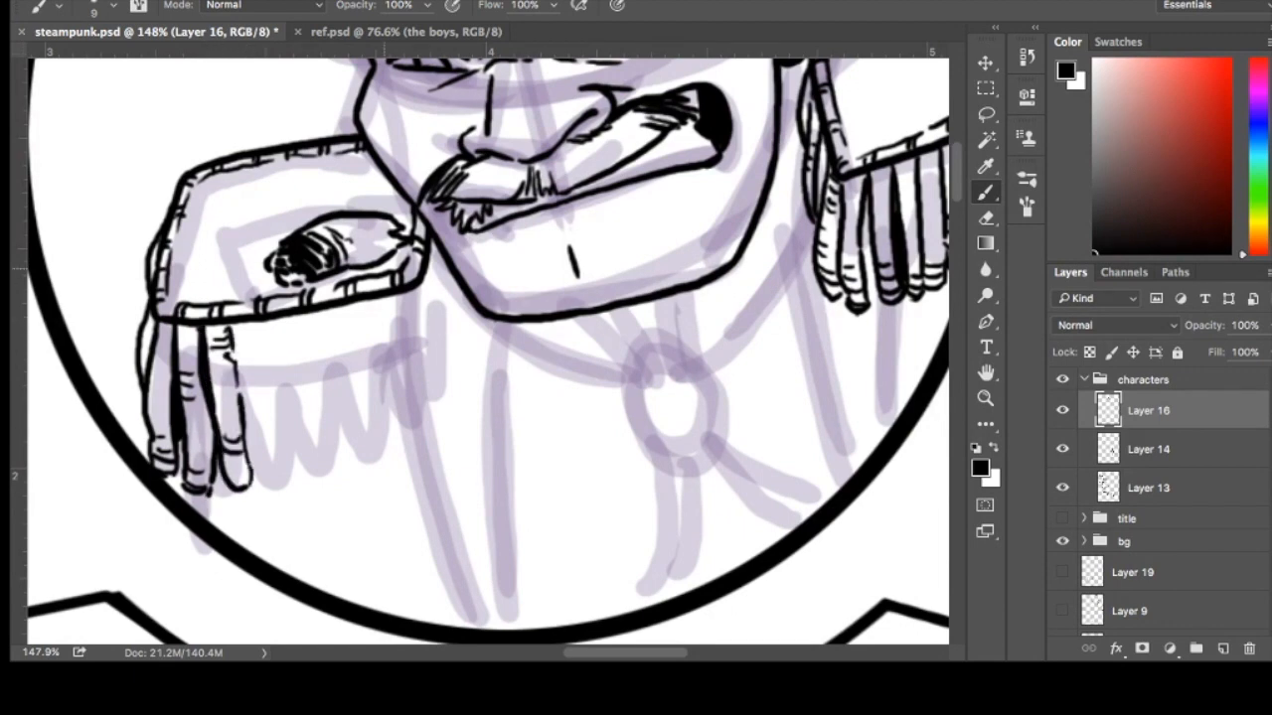
pyautogui.moveTo(437, 238); pyautogui.dragTo(417, 437)
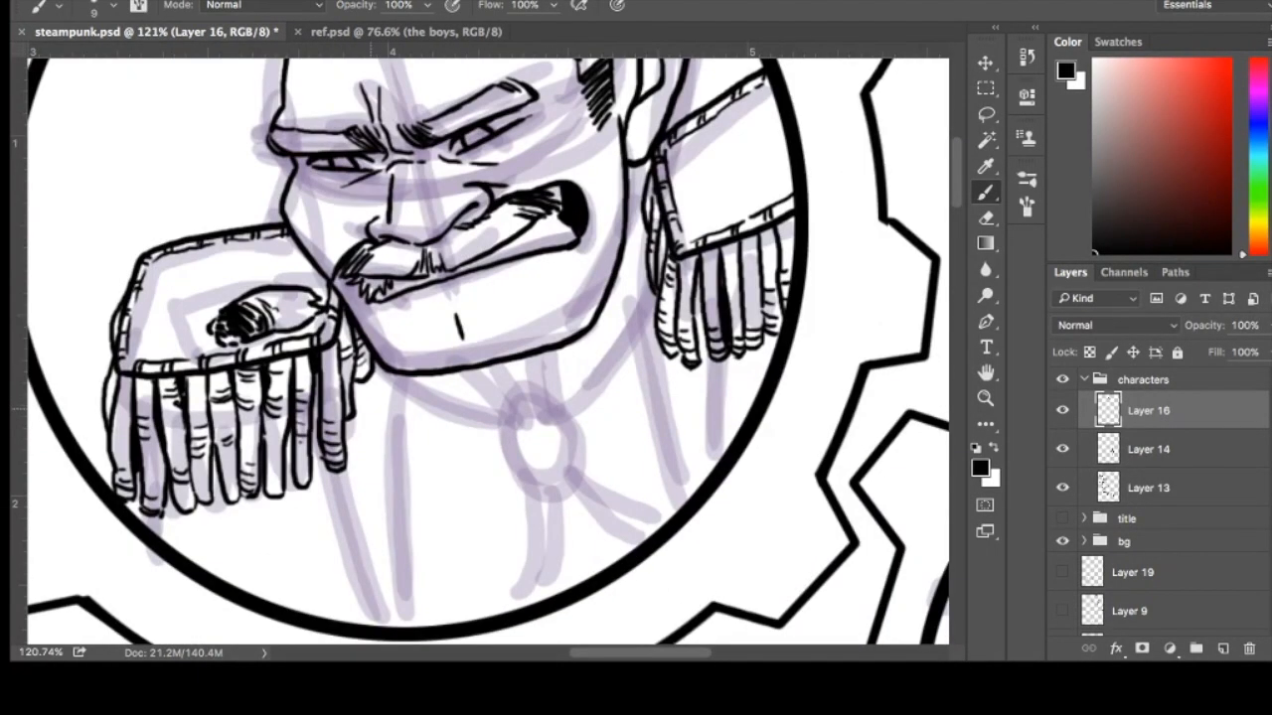
# Step: Ink the chain links and round pendant crossing the cigar man's chest
pyautogui.moveTo(358, 397); pyautogui.dragTo(417, 441)
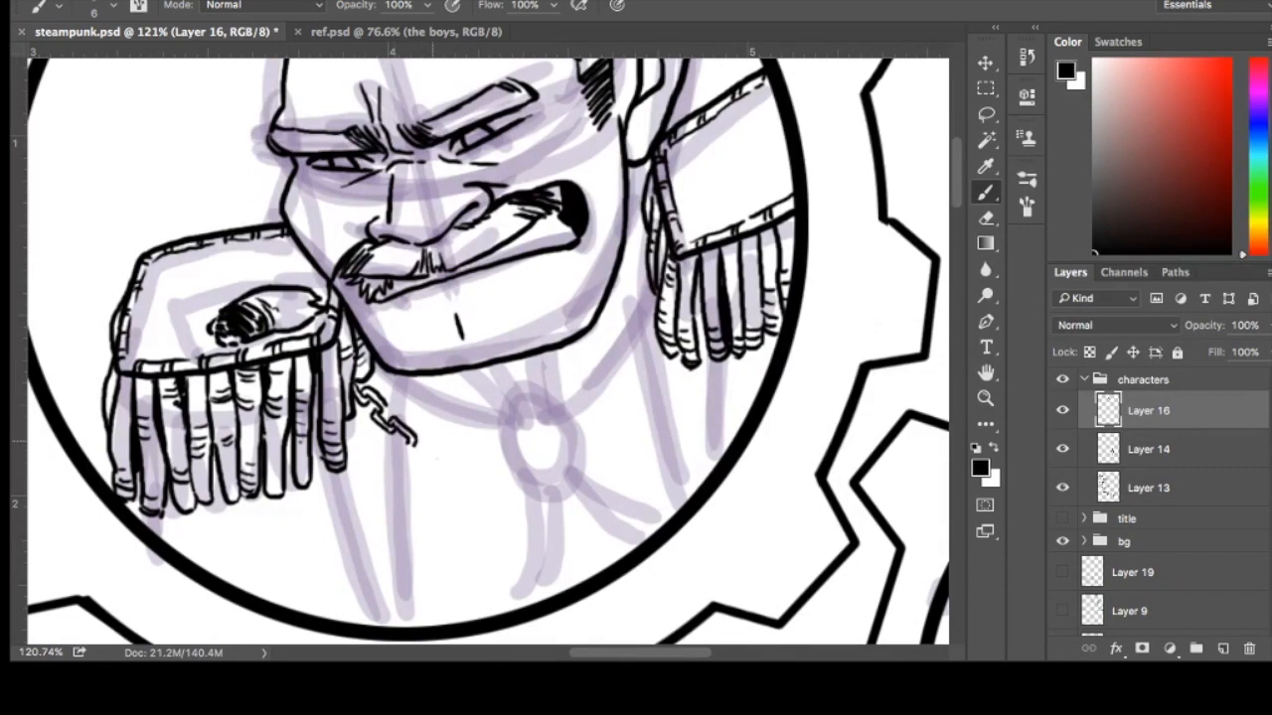
pyautogui.moveTo(417, 457); pyautogui.dragTo(547, 477)
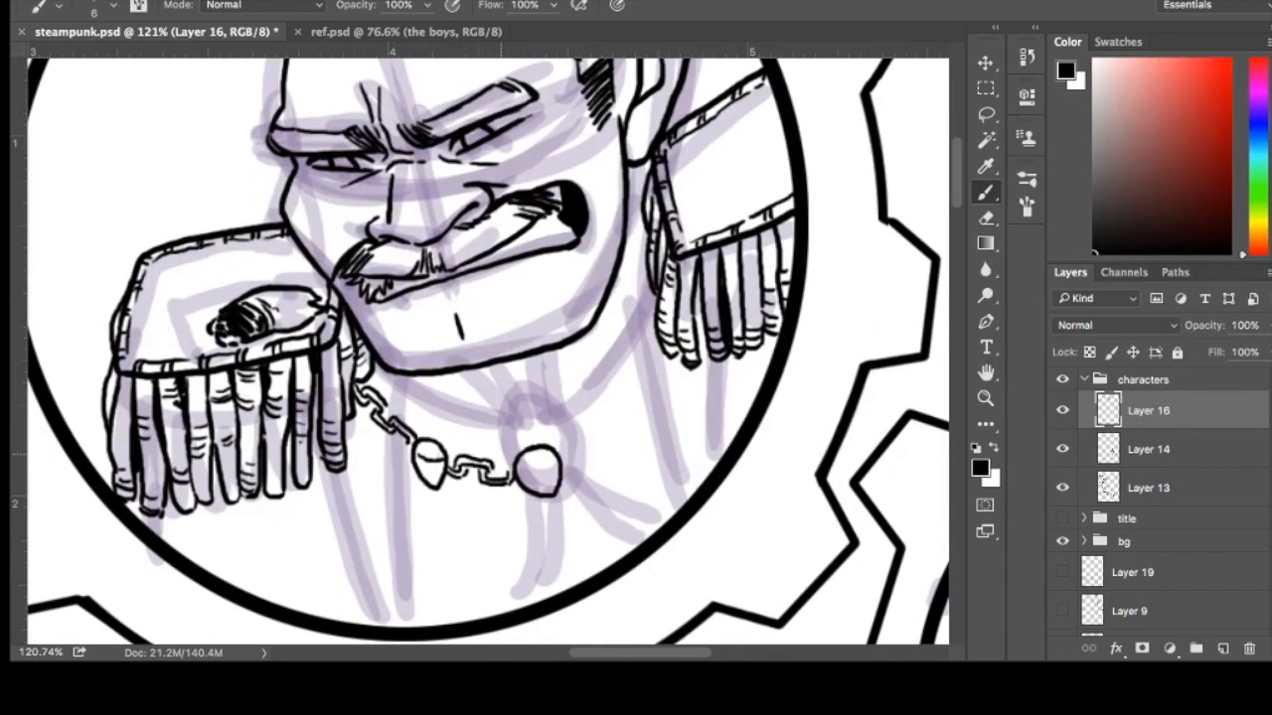
pyautogui.moveTo(556, 486); pyautogui.dragTo(636, 408)
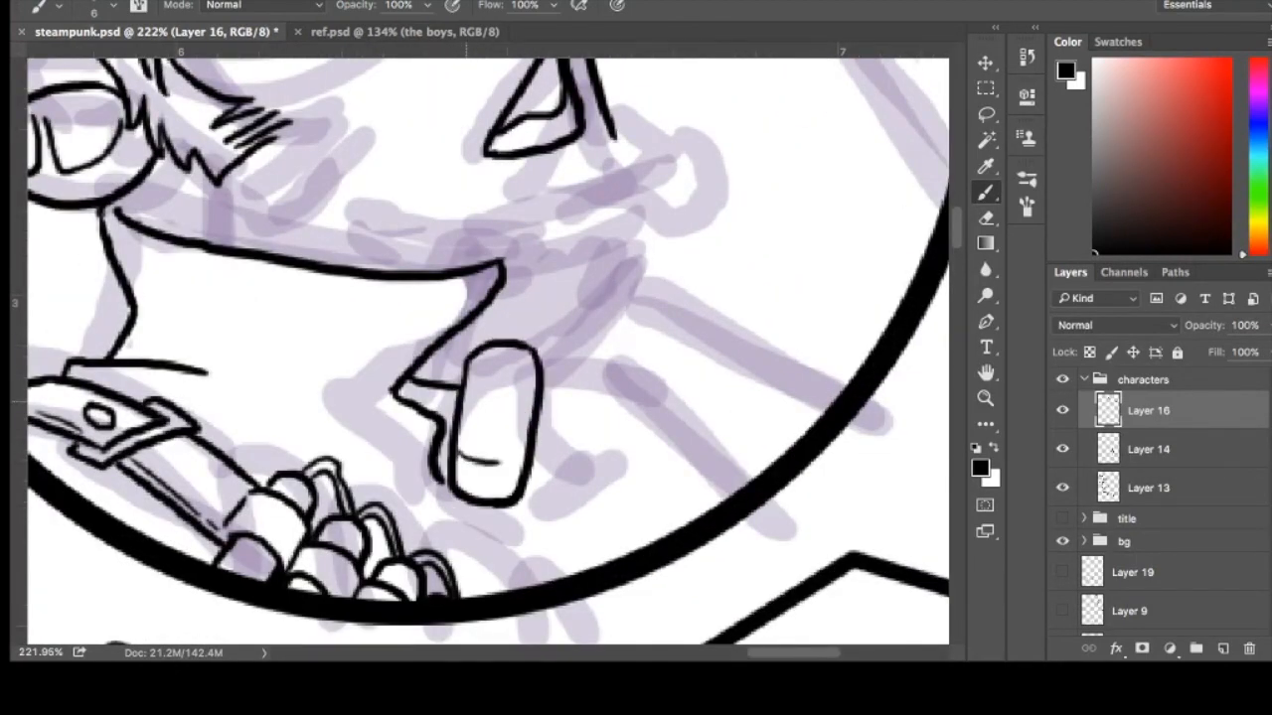
# Step: Ink lines near the portrait rim, then the goggled boy's buttoned cuff and wrist
pyautogui.moveTo(533, 342); pyautogui.dragTo(715, 353)
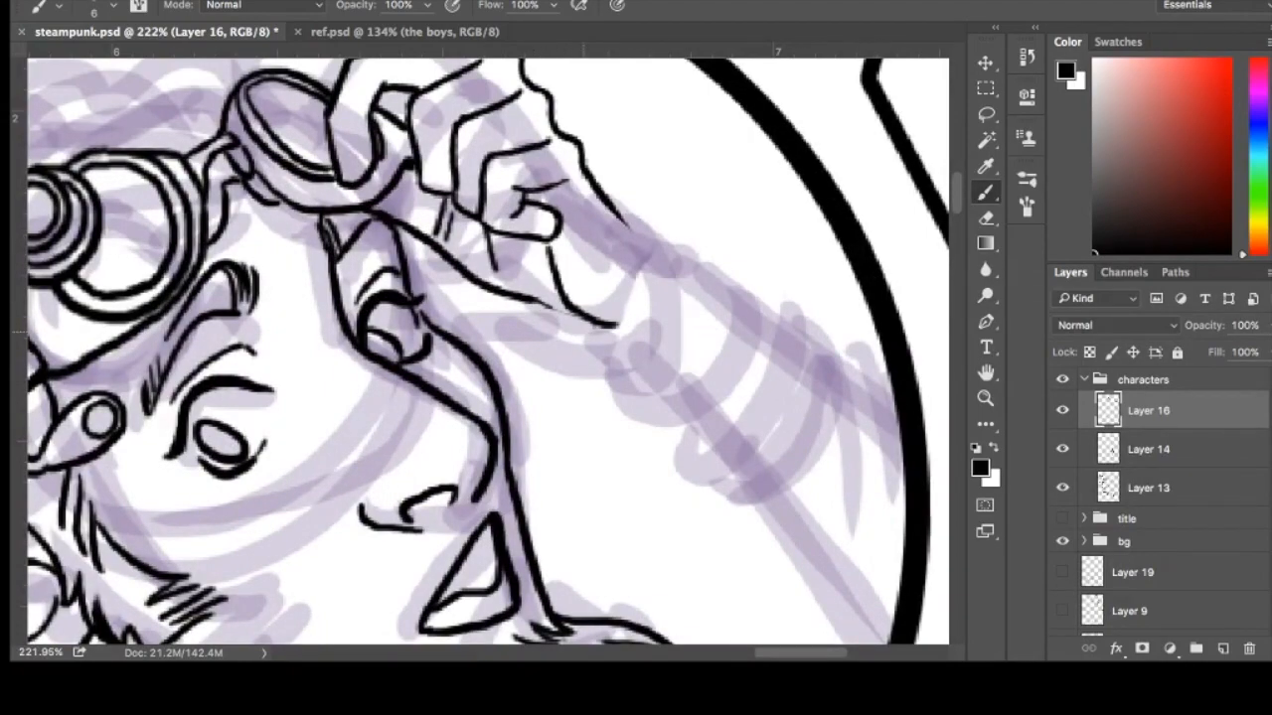
pyautogui.scroll(-3)
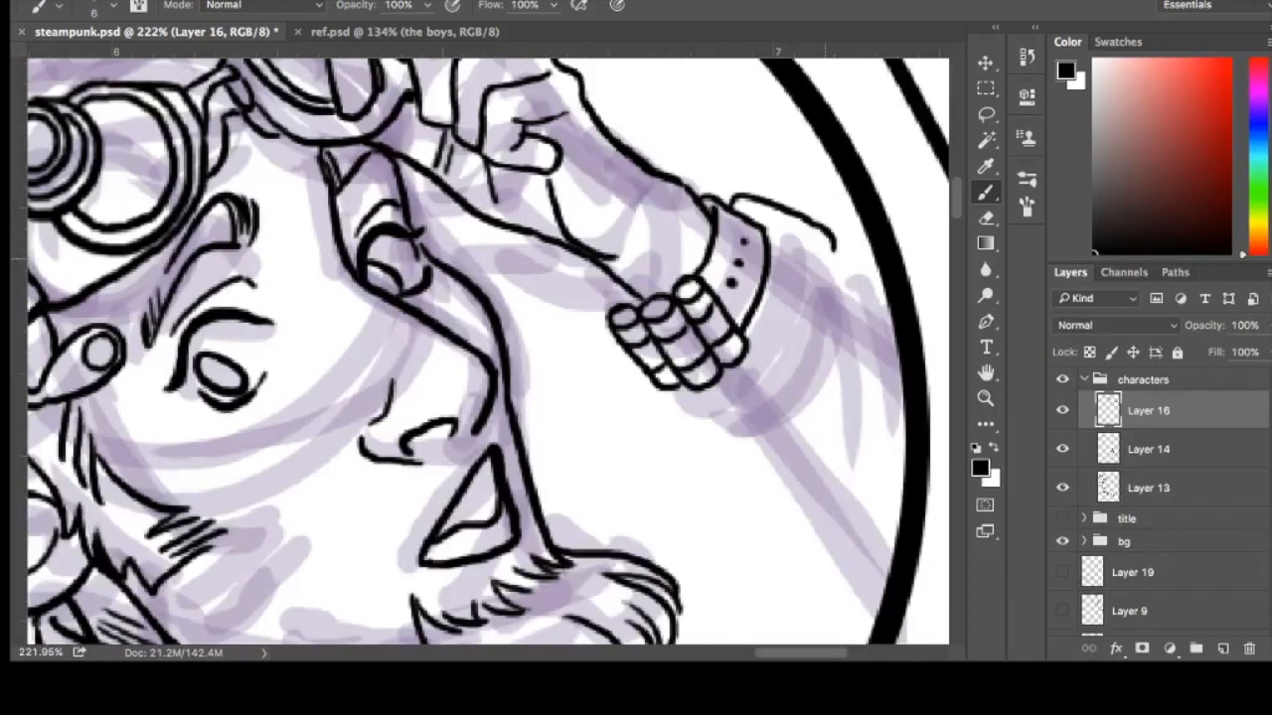
pyautogui.moveTo(775, 219); pyautogui.dragTo(824, 298)
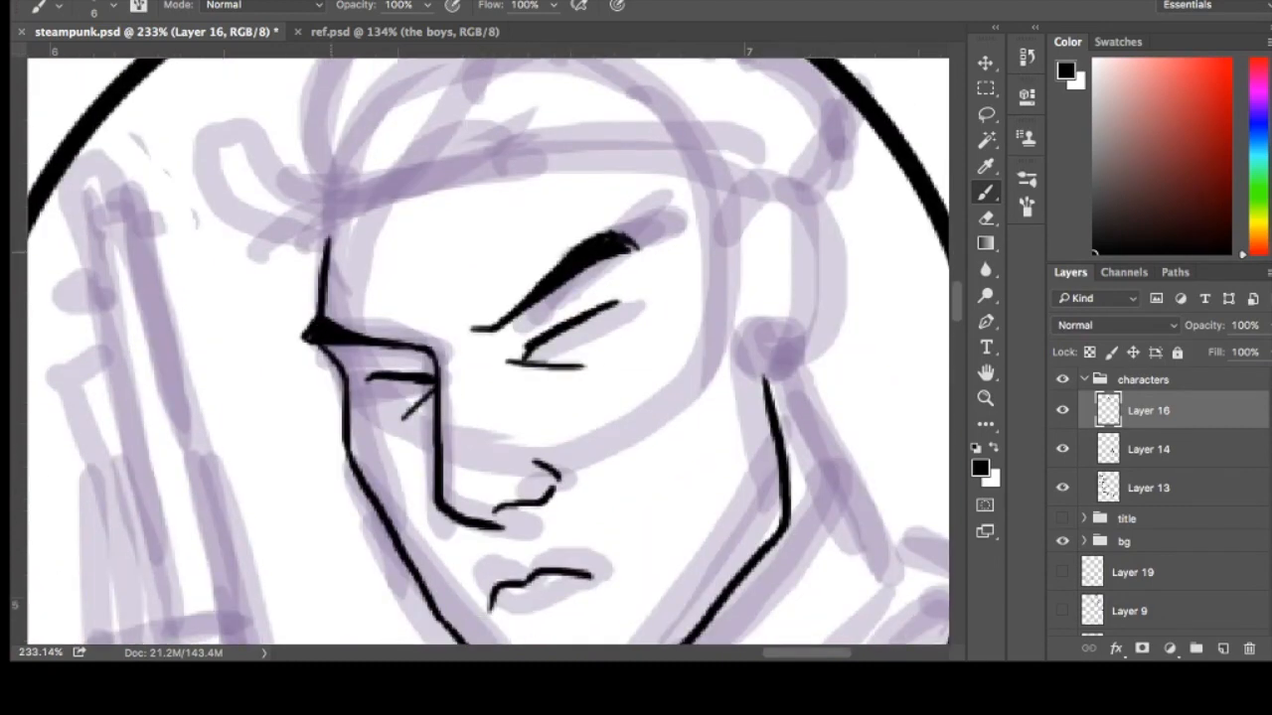
# Step: Ink the second boy's face contour, earpiece, microphone and coiled cord
pyautogui.moveTo(318, 254); pyautogui.dragTo(739, 181)
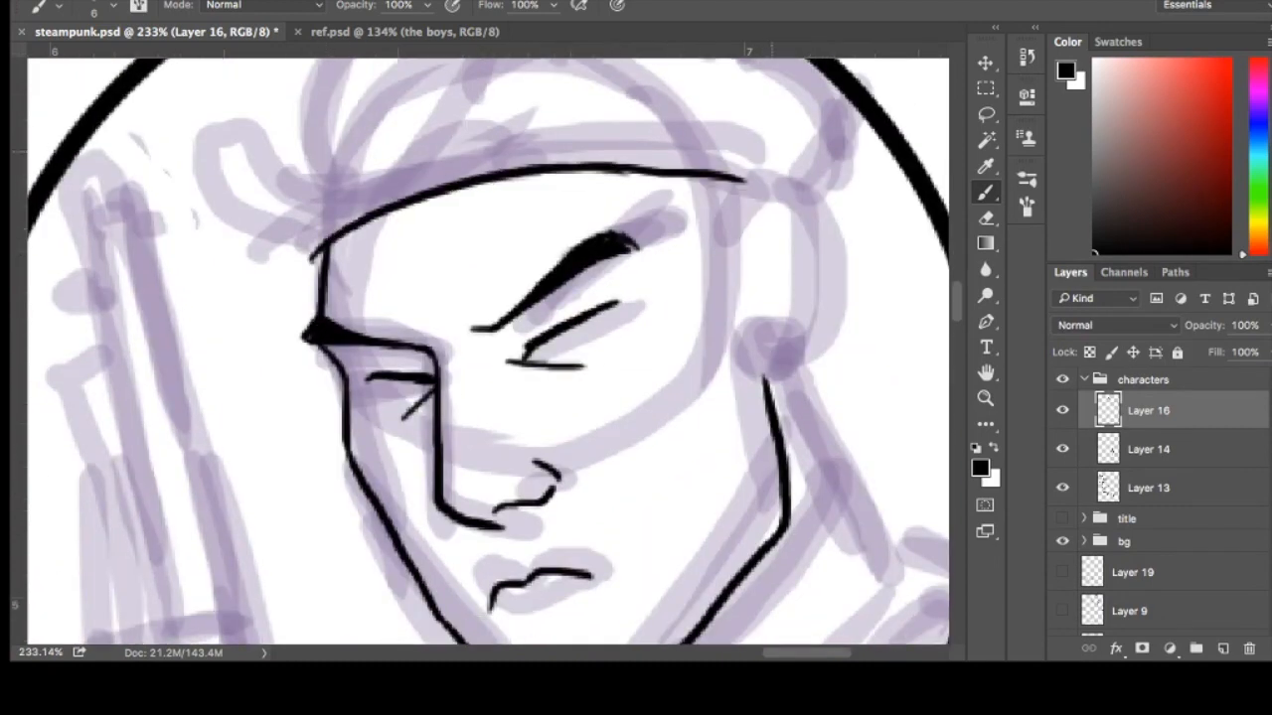
pyautogui.moveTo(755, 199); pyautogui.dragTo(775, 388)
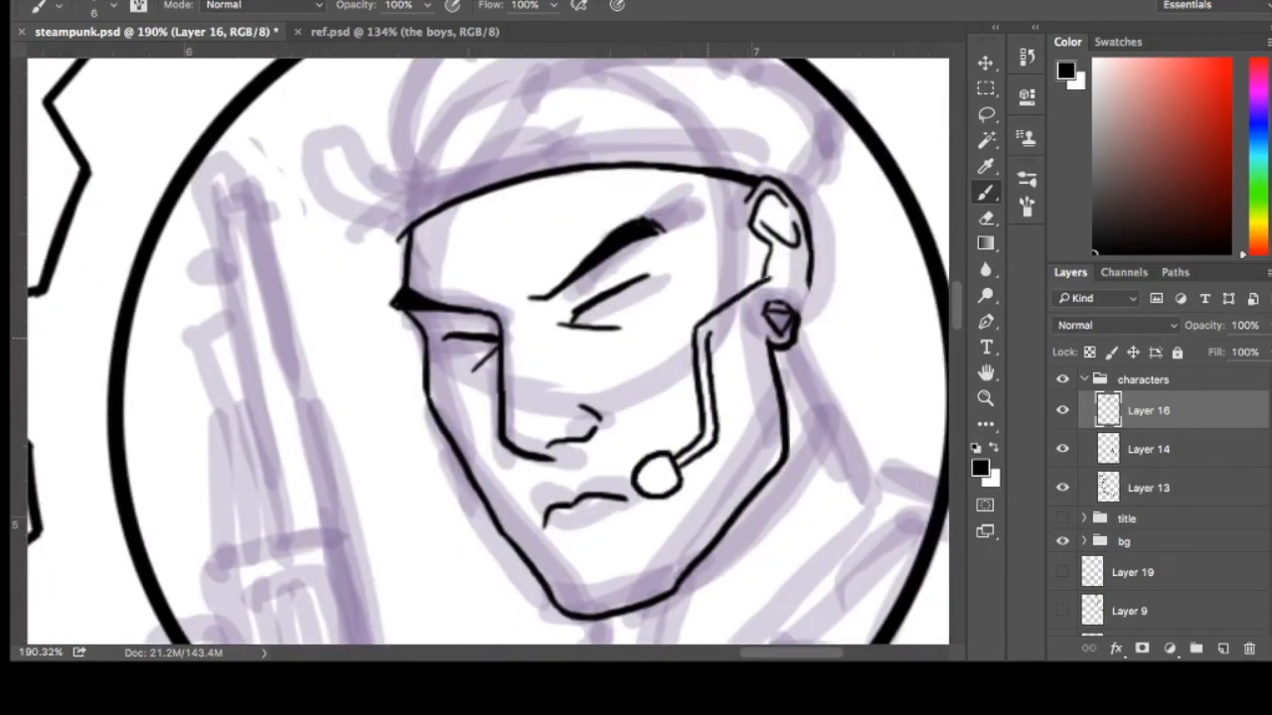
pyautogui.moveTo(755, 298); pyautogui.dragTo(825, 408)
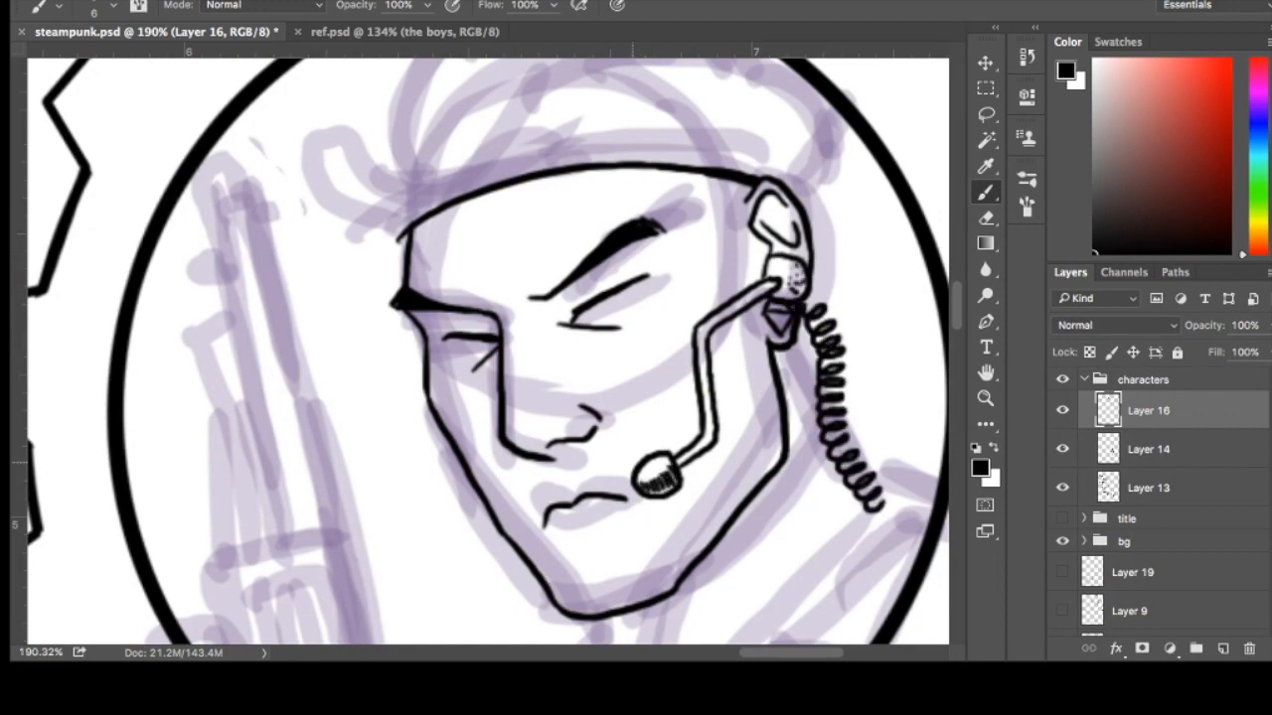
# Step: Ink the revolver's grooved cylinder and surrounding frame at his shoulder
pyautogui.scroll(-3)
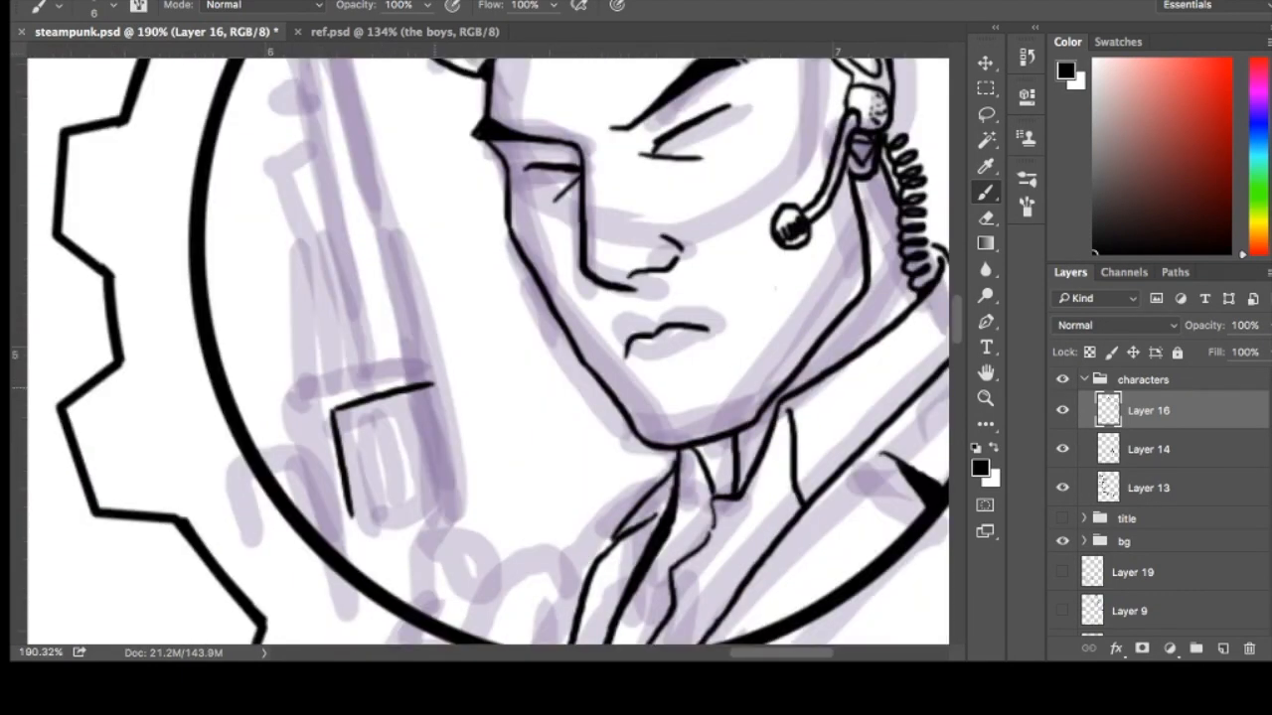
pyautogui.moveTo(348, 417); pyautogui.dragTo(437, 506)
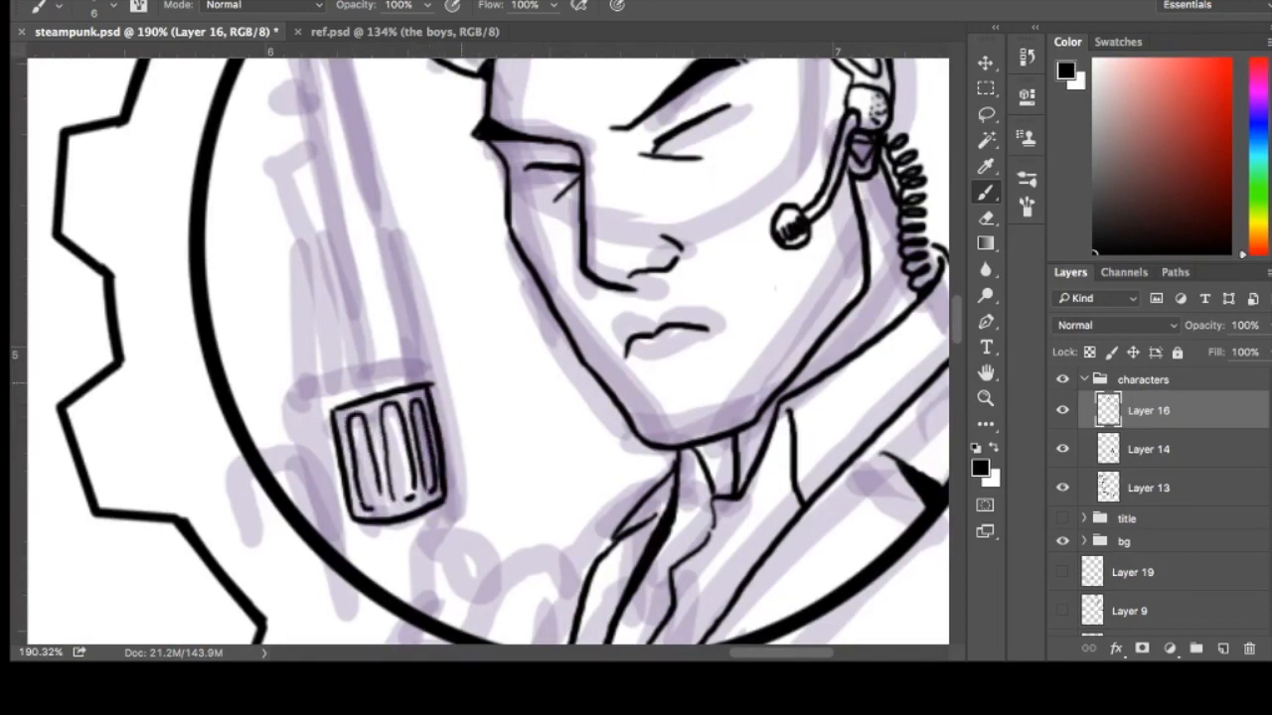
pyautogui.scroll(-3)
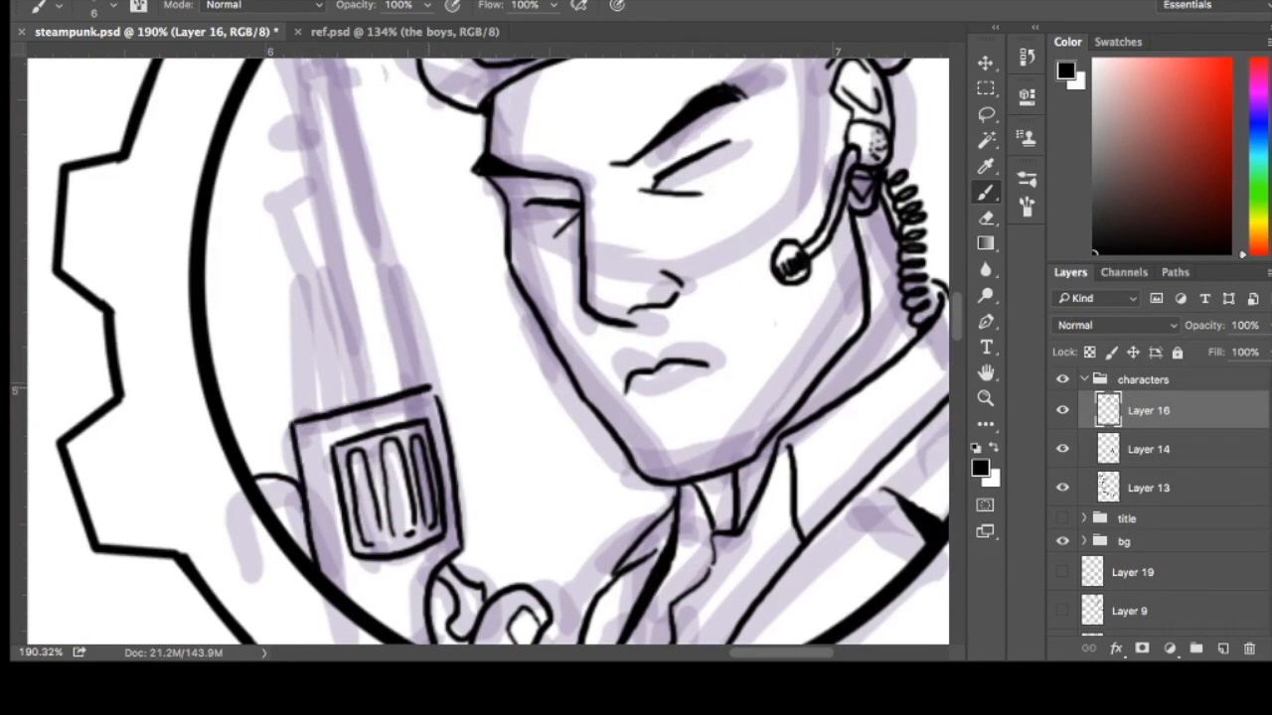
pyautogui.moveTo(318, 268); pyautogui.dragTo(308, 418)
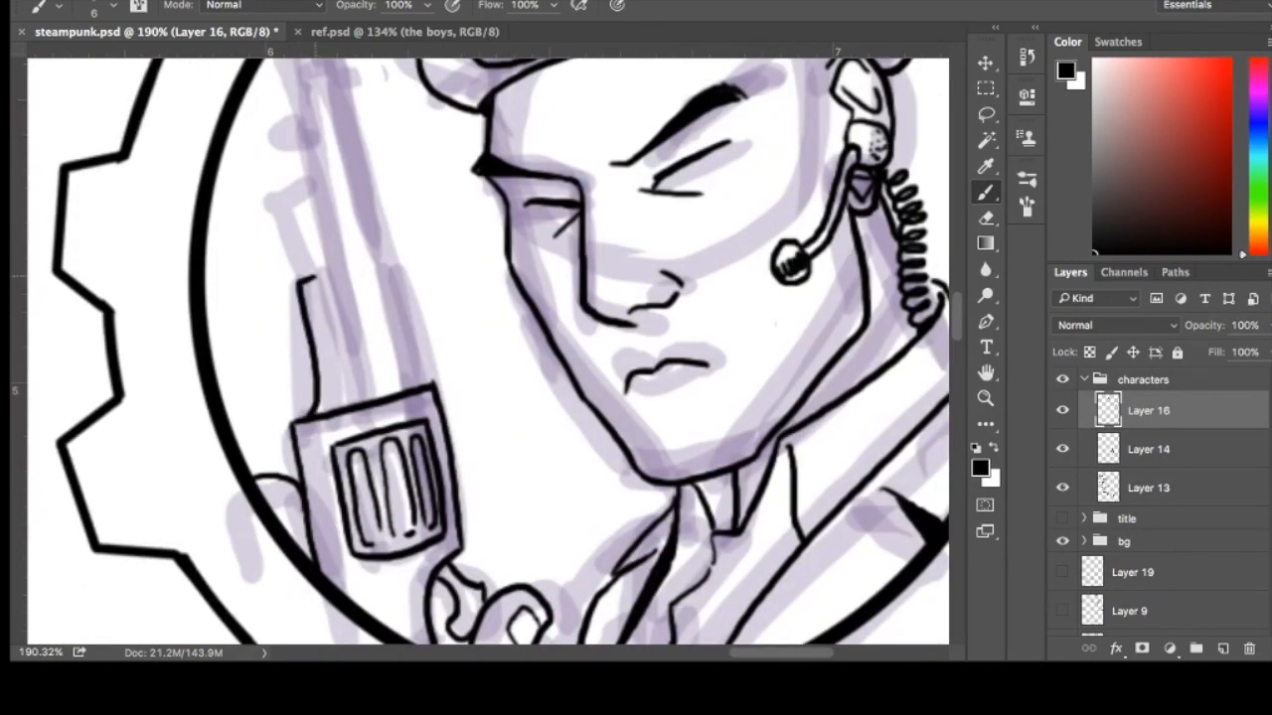